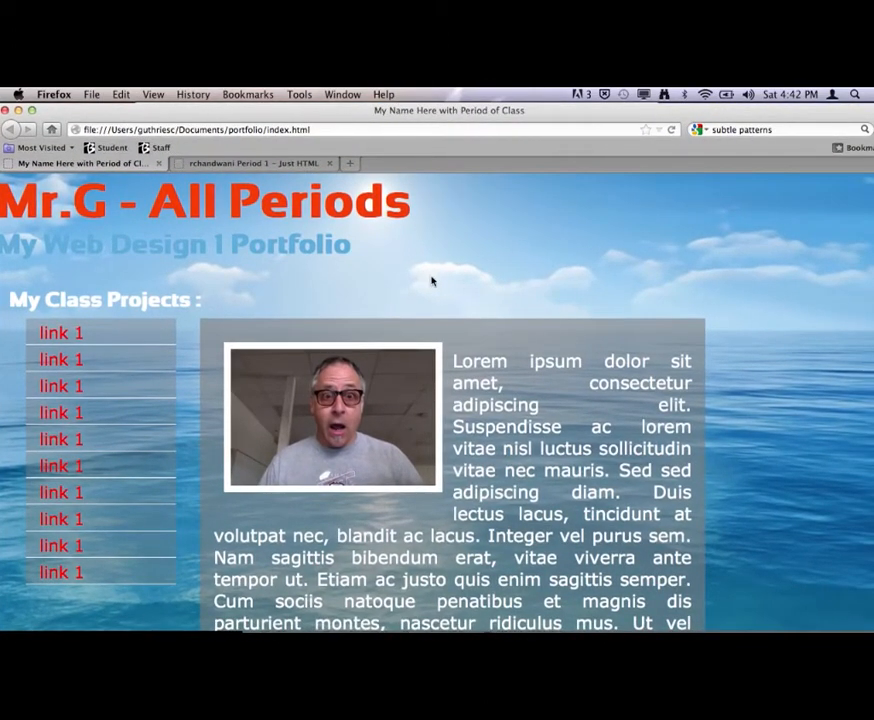
mouse_move(308, 273)
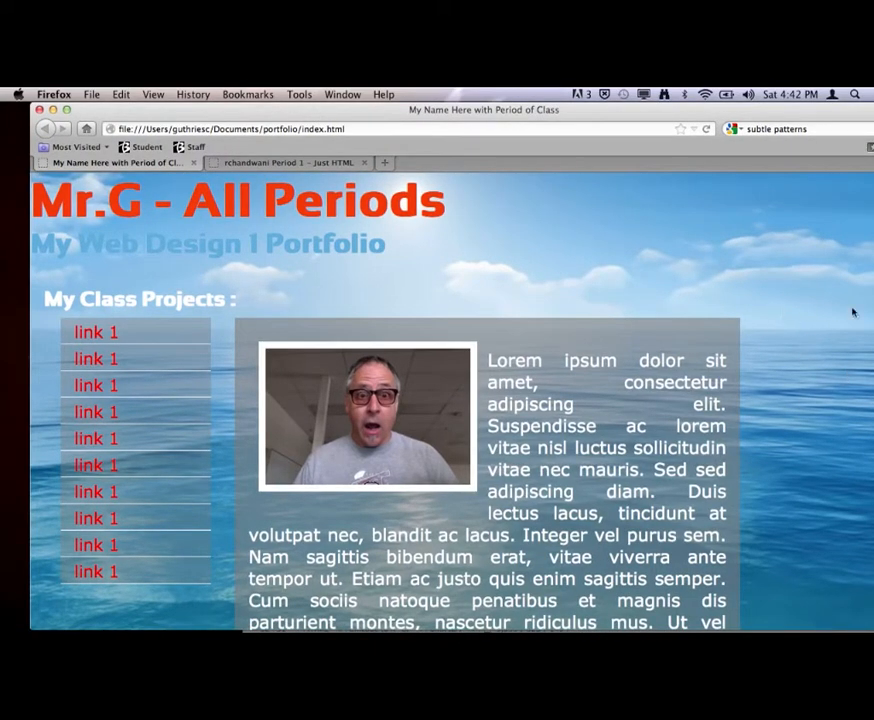
mouse_move(589, 296)
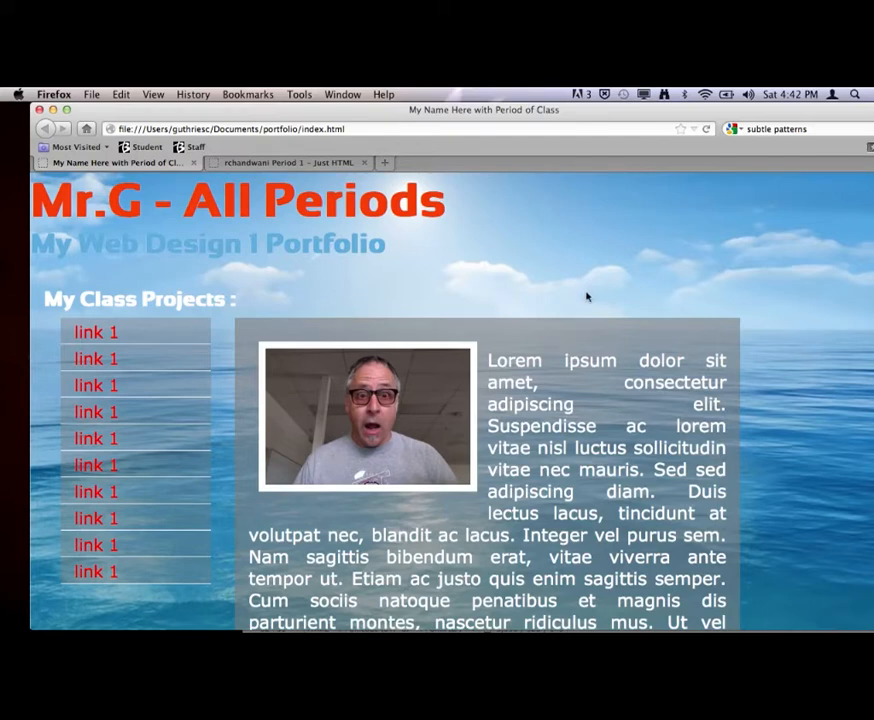
mouse_move(563, 277)
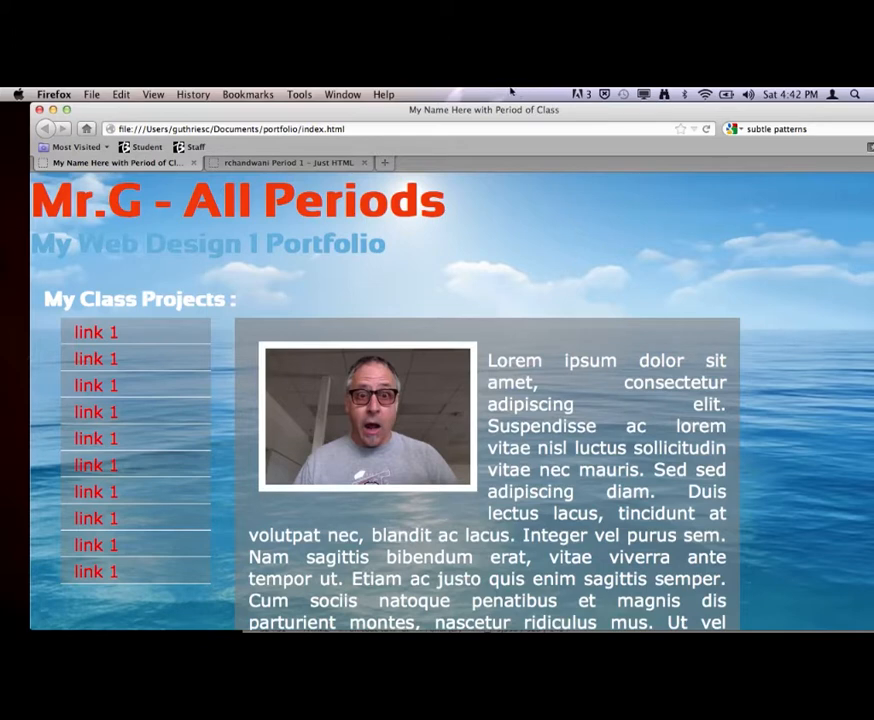
mouse_move(411, 120)
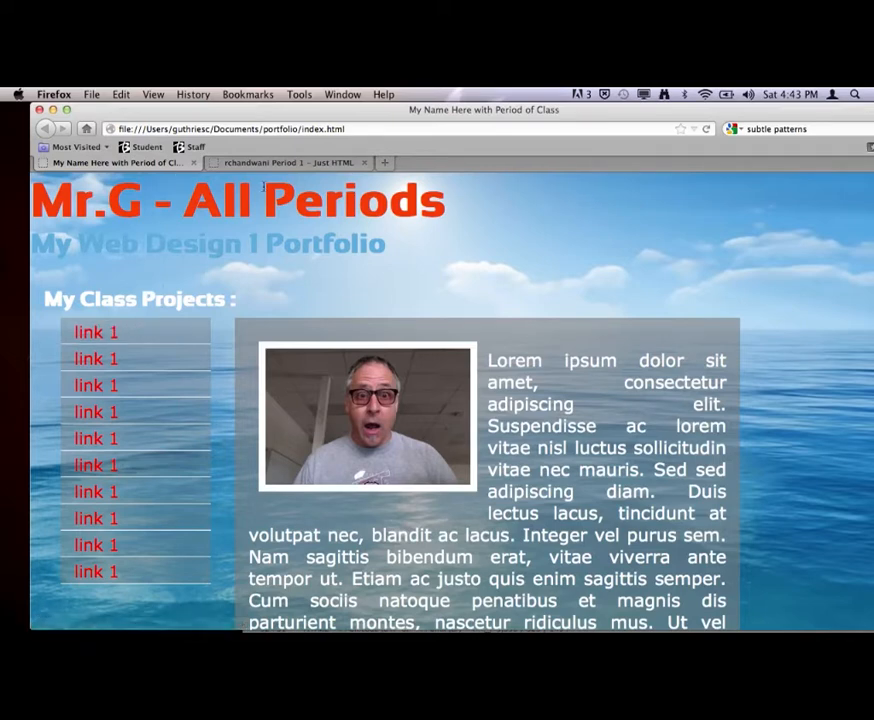
Switch Firefox to the 'rchandwani Period 1 - Just HTML' tab showing My First Web Page
left_click(290, 162)
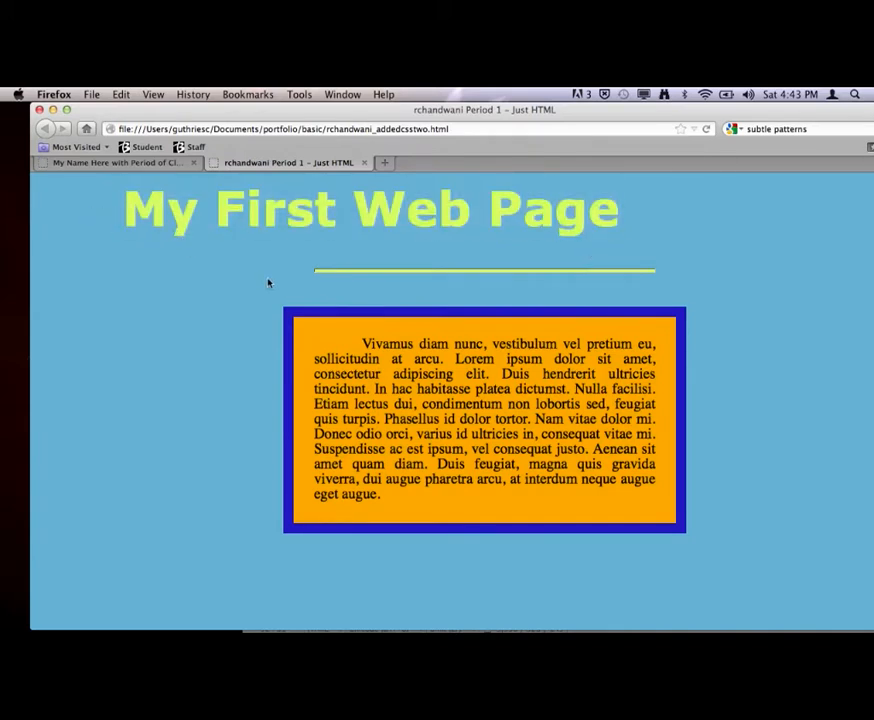
mouse_move(600, 273)
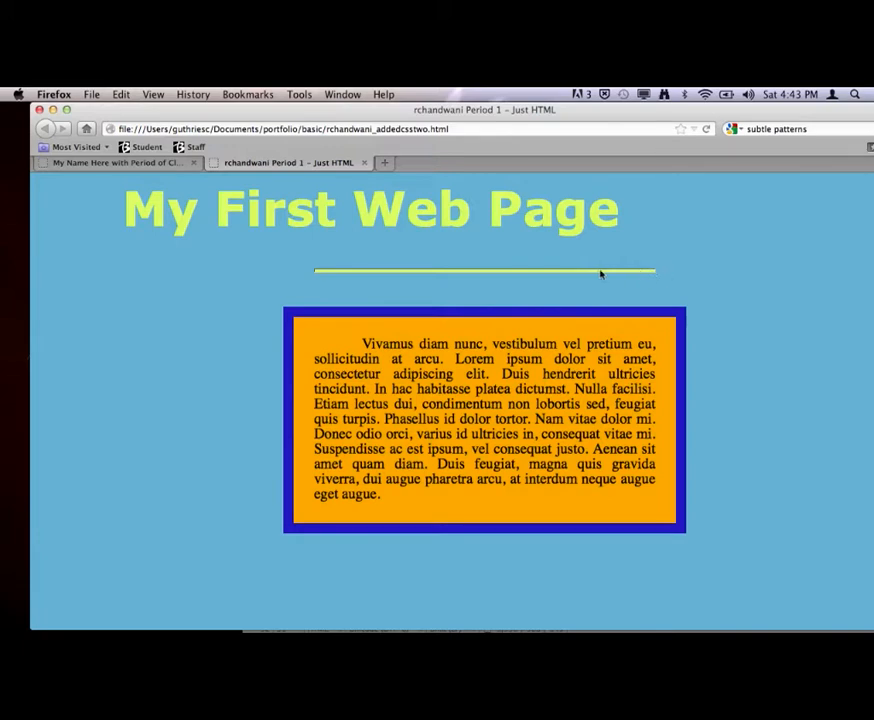
mouse_move(325, 278)
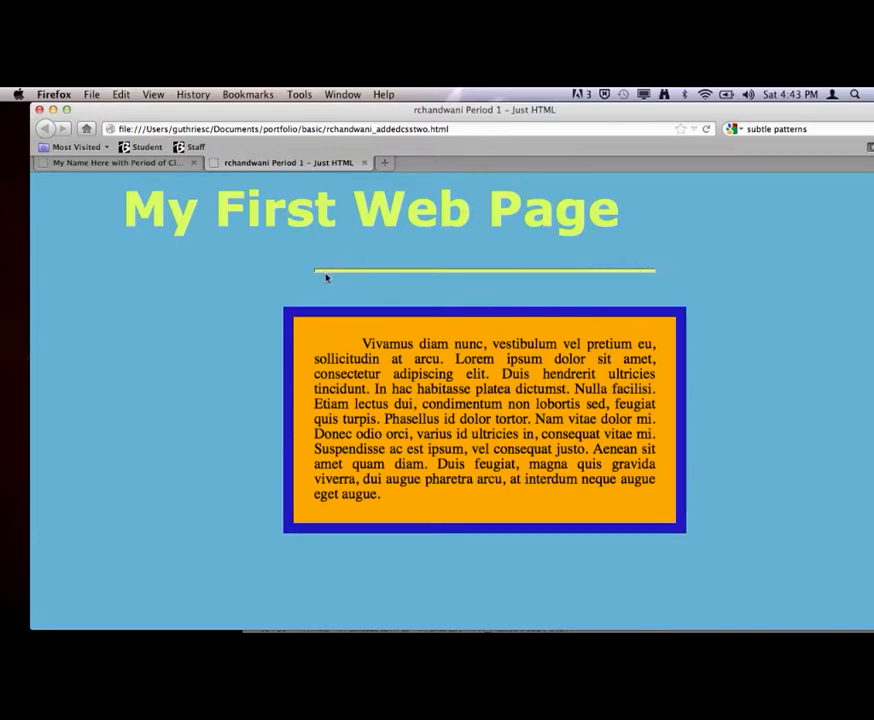
mouse_move(254, 343)
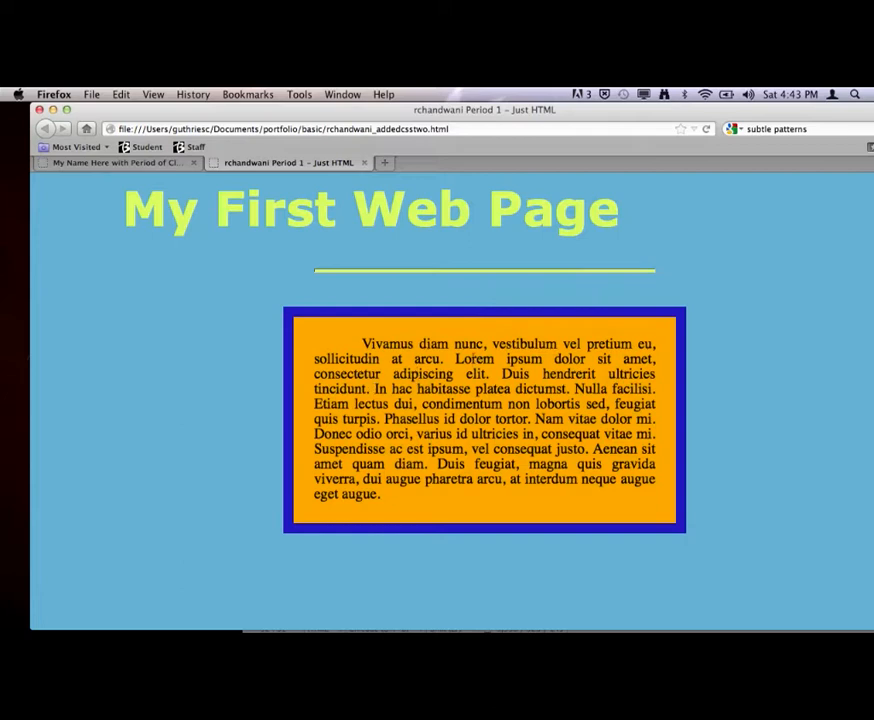
mouse_move(723, 393)
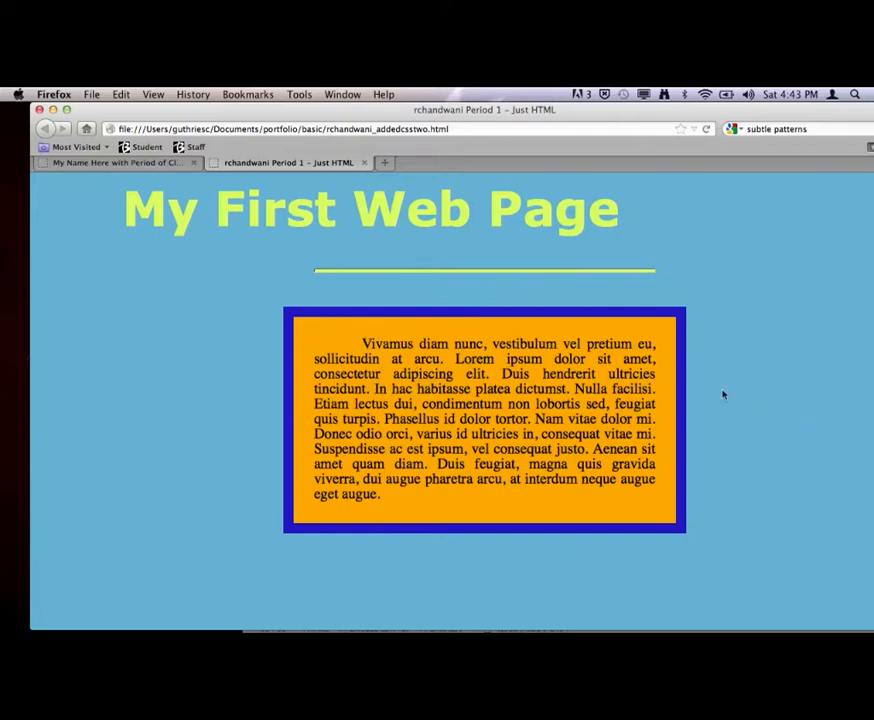
mouse_move(830, 409)
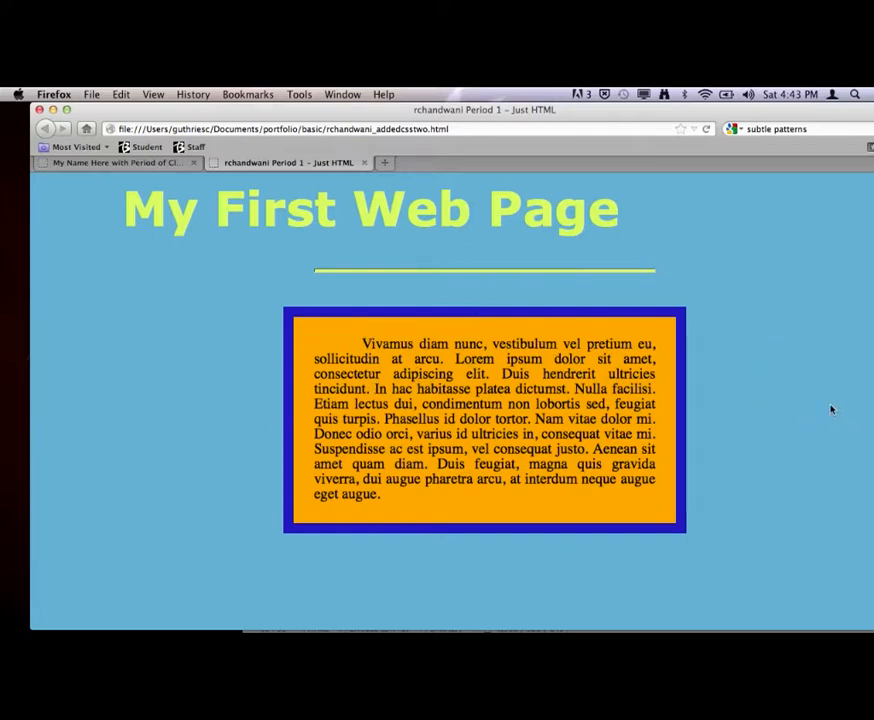
mouse_move(210, 318)
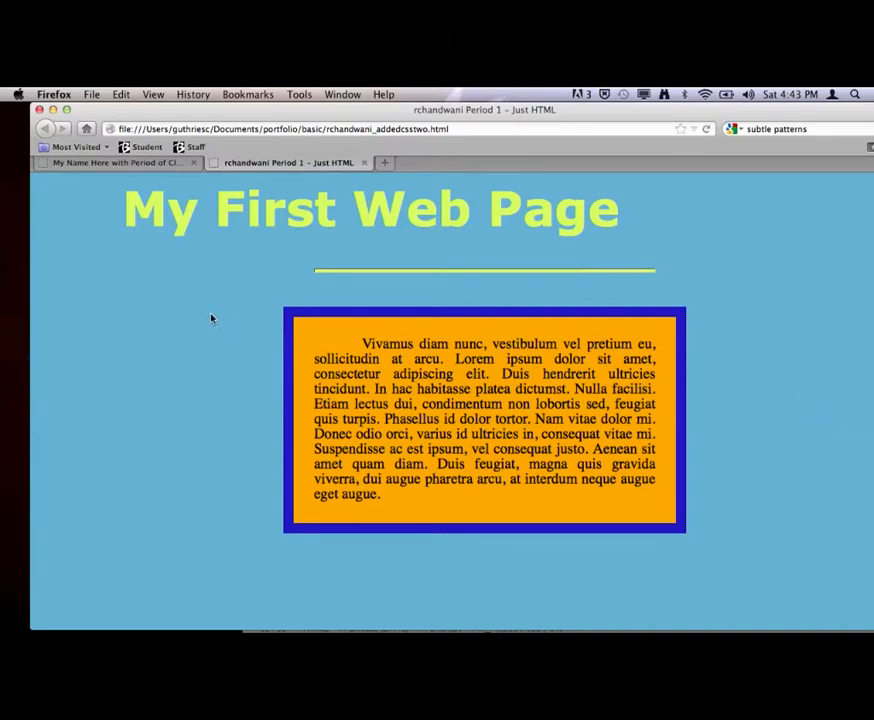
mouse_move(166, 285)
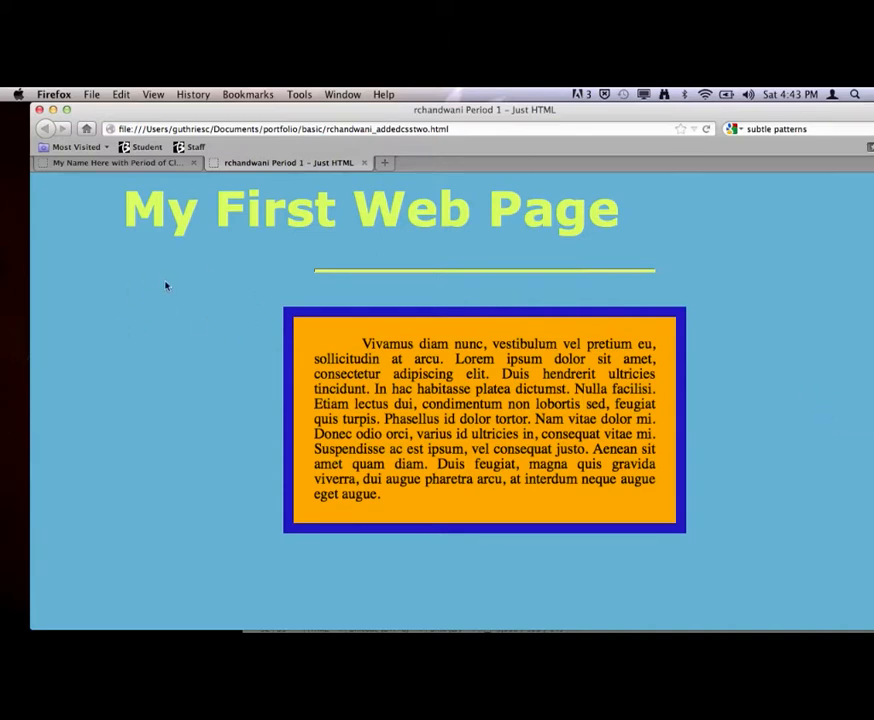
mouse_move(251, 245)
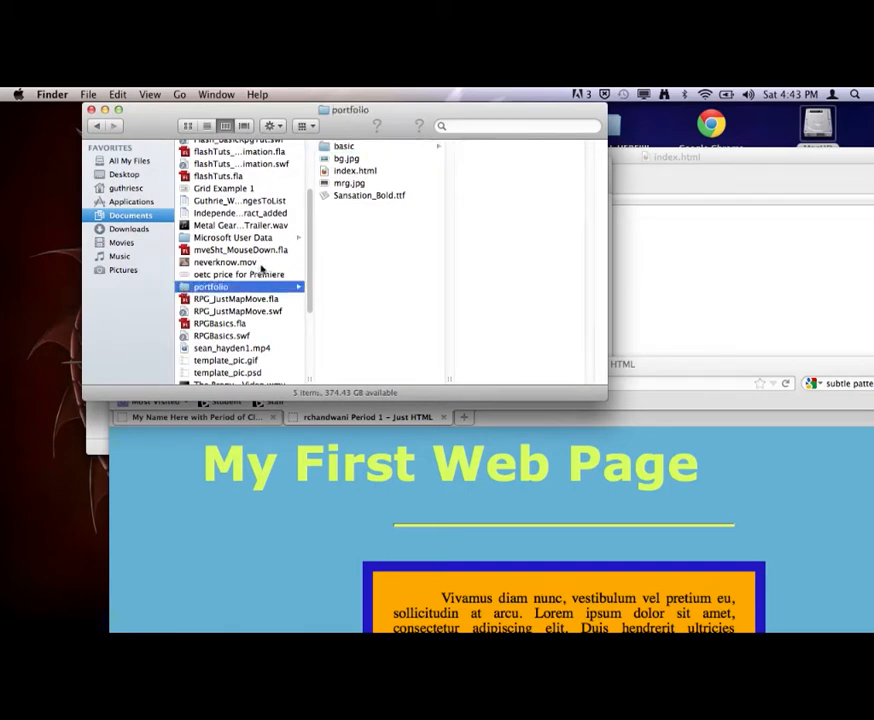
mouse_move(390, 140)
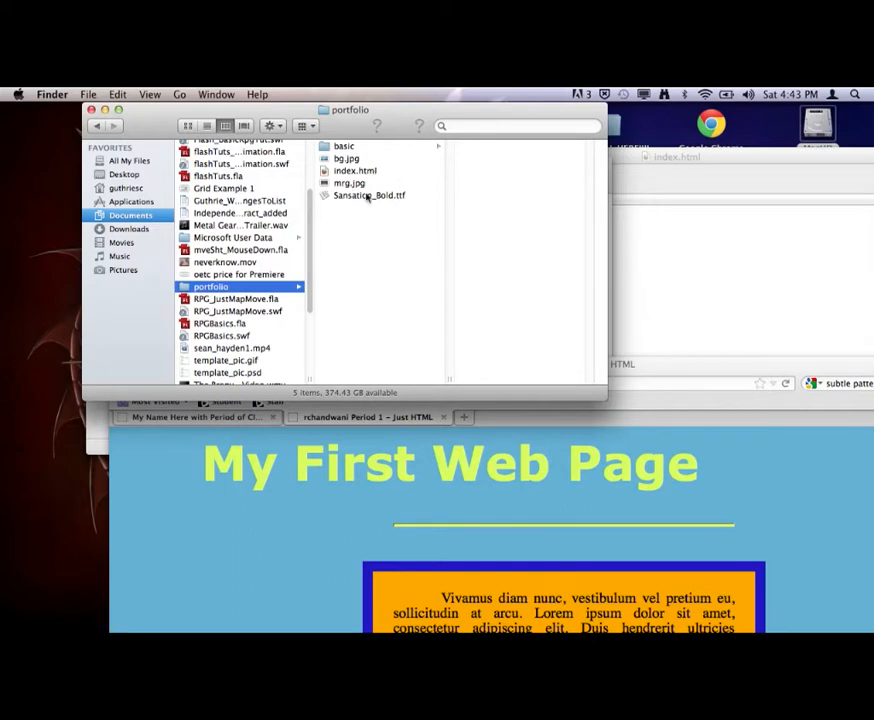
Preview bg.jpg, index.html and mrg.jpg in the portfolio folder, then clear the selection
left_click(347, 158)
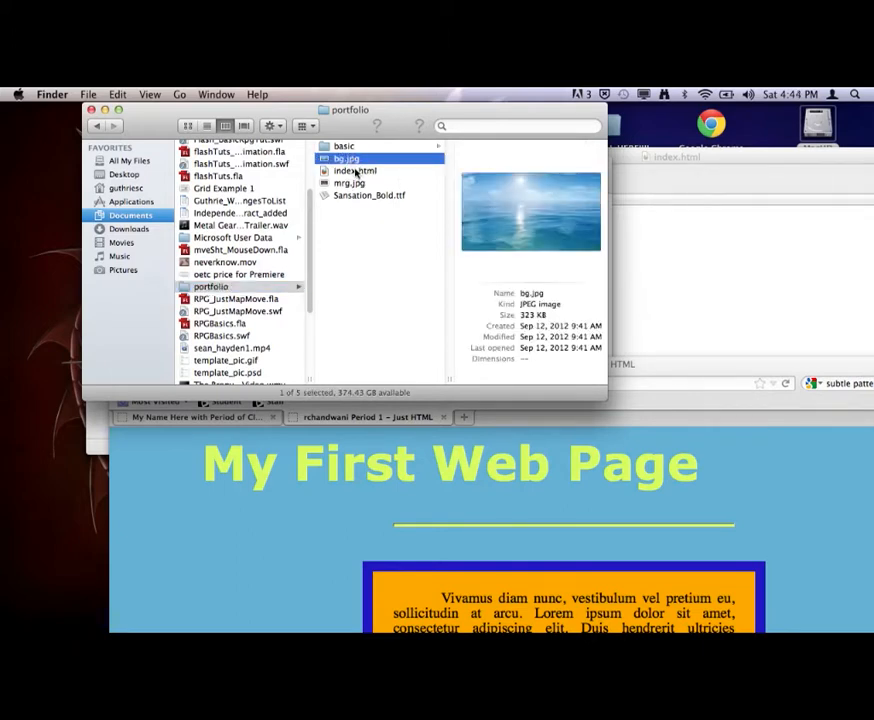
left_click(355, 170)
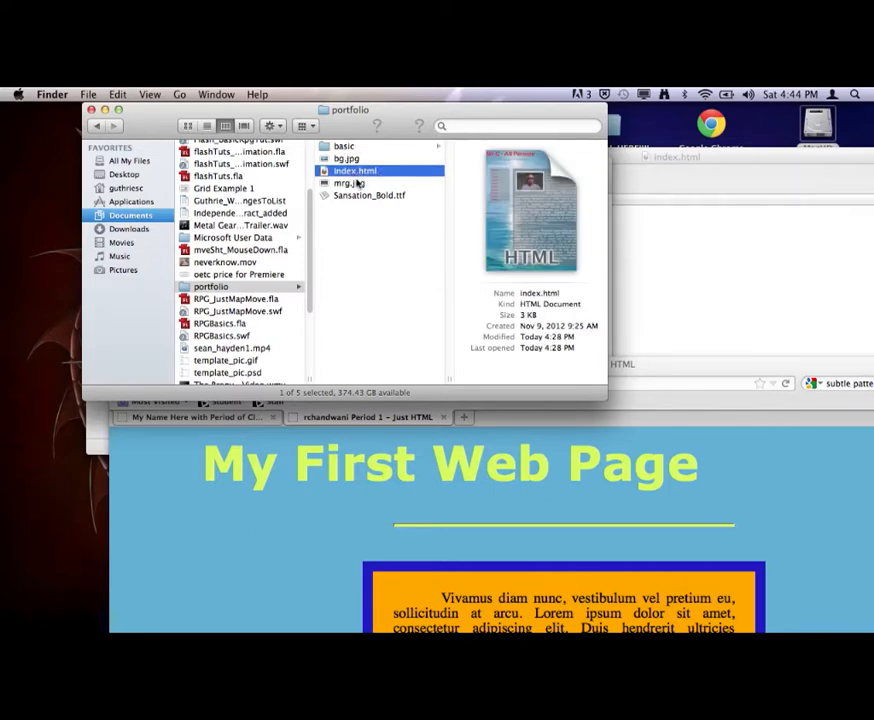
left_click(348, 183)
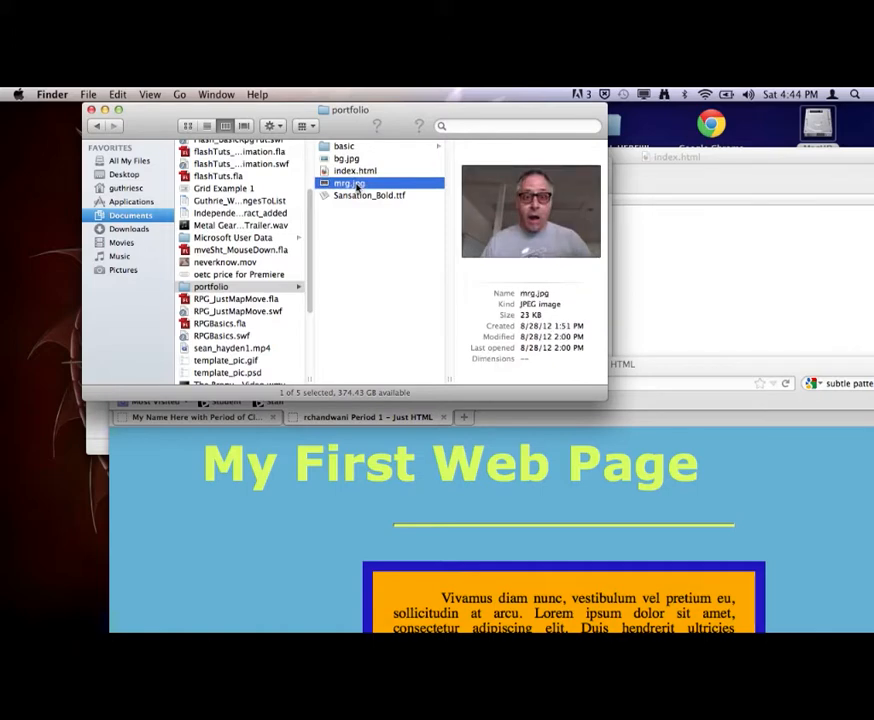
left_click(369, 195)
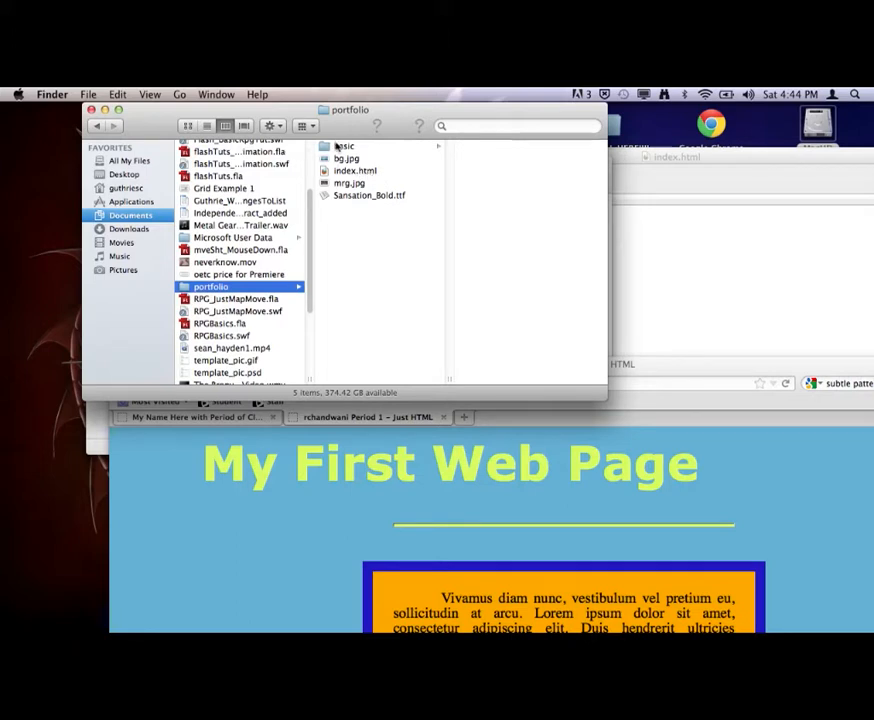
mouse_move(338, 147)
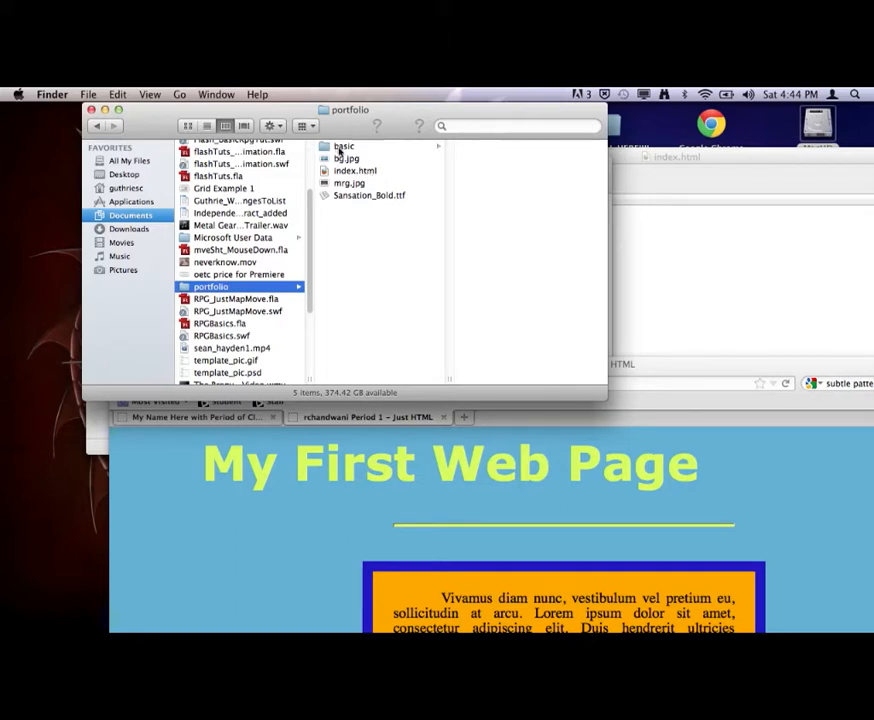
left_click(344, 146)
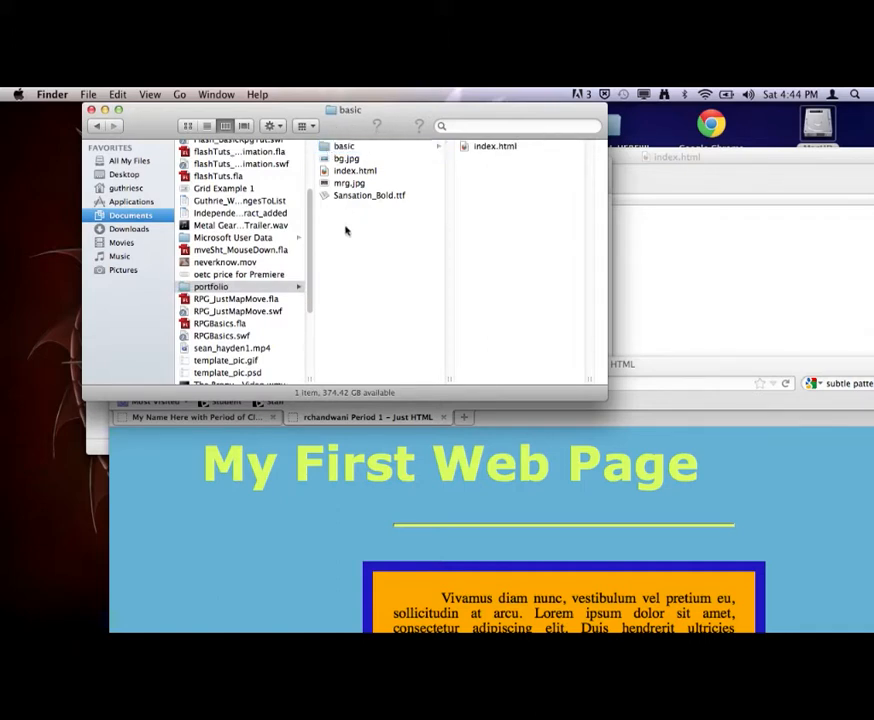
left_click(344, 146)
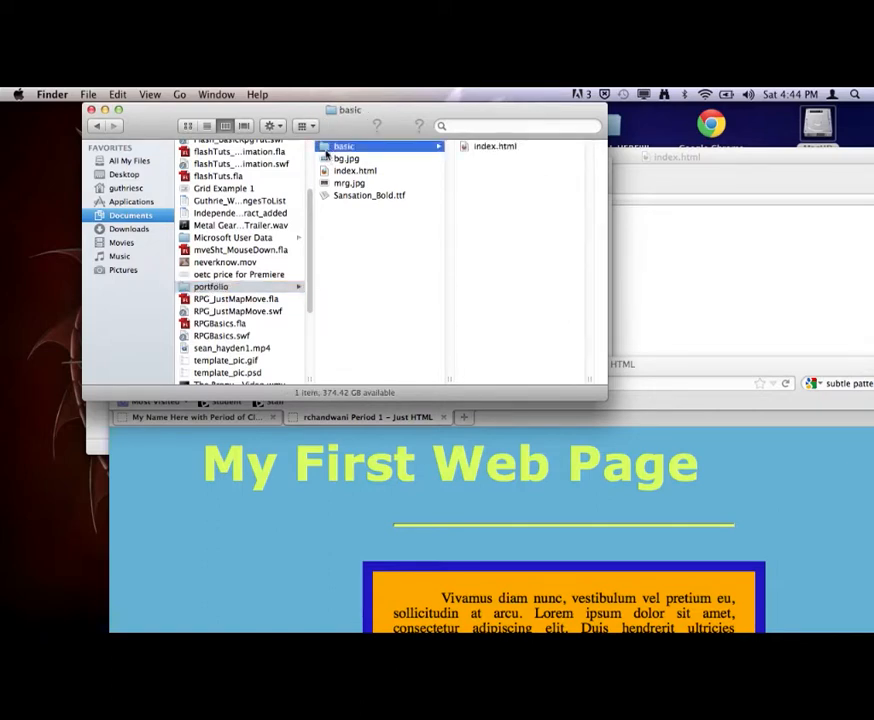
left_click(365, 146)
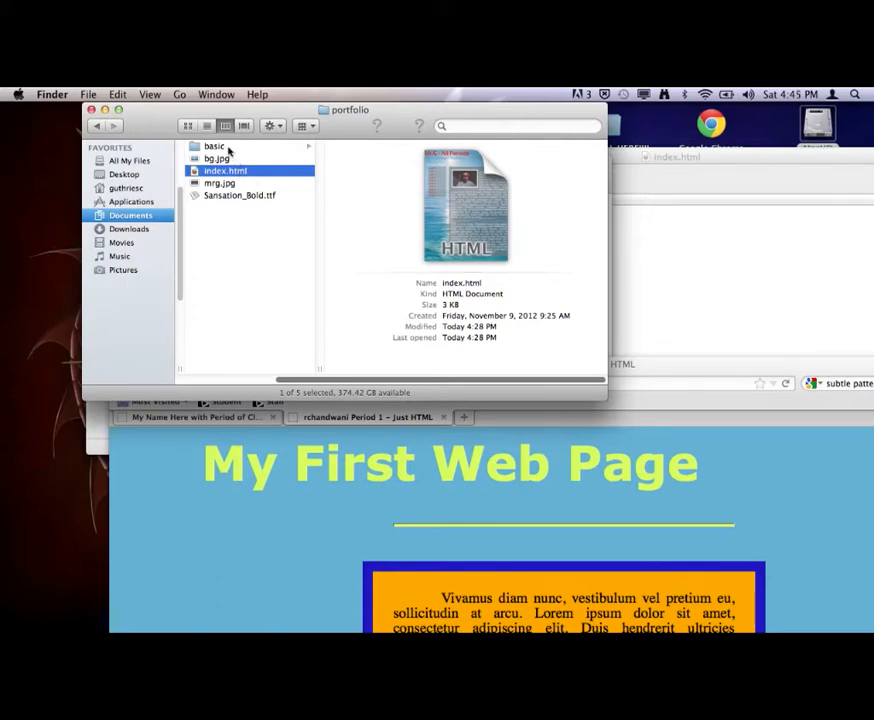
left_click(214, 146)
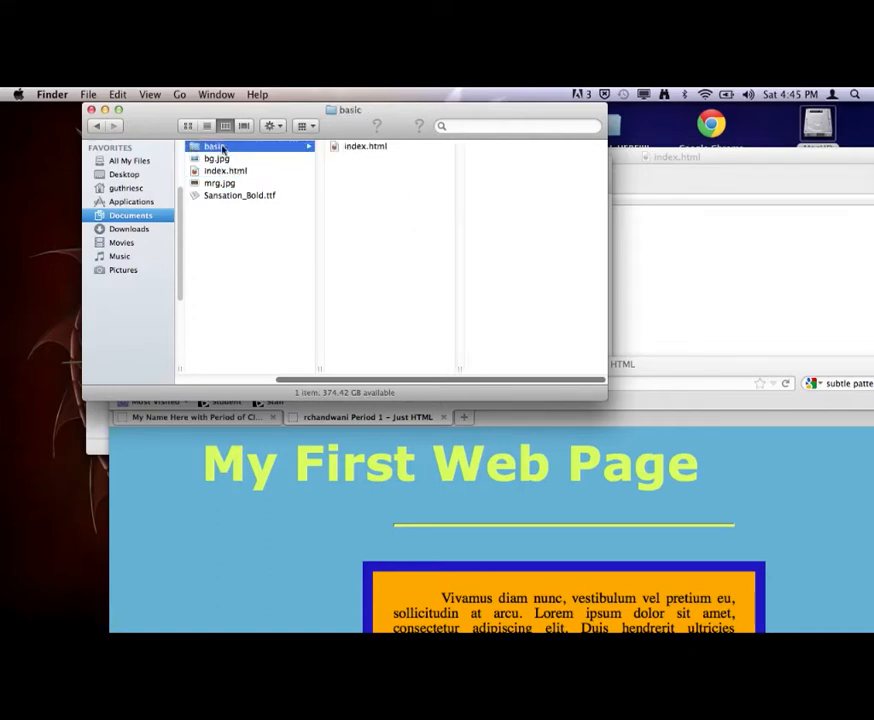
left_click(365, 146)
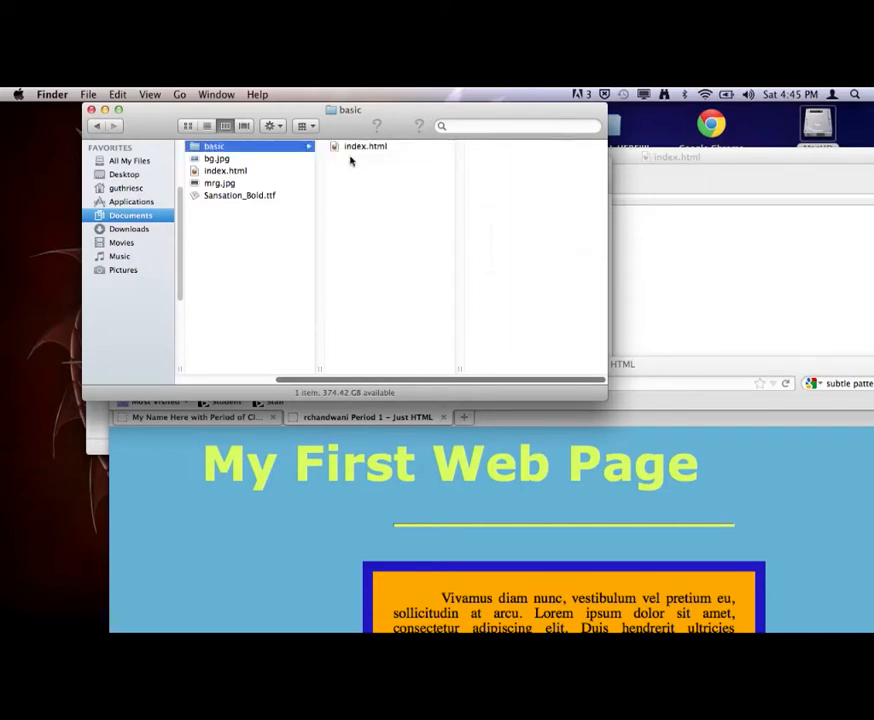
left_click(365, 146)
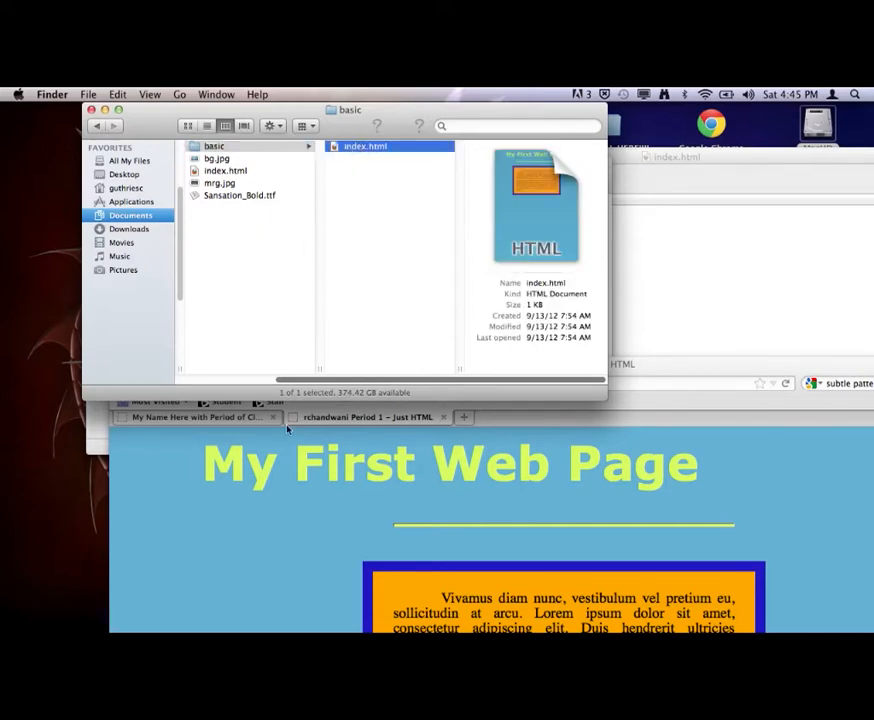
left_click(215, 146)
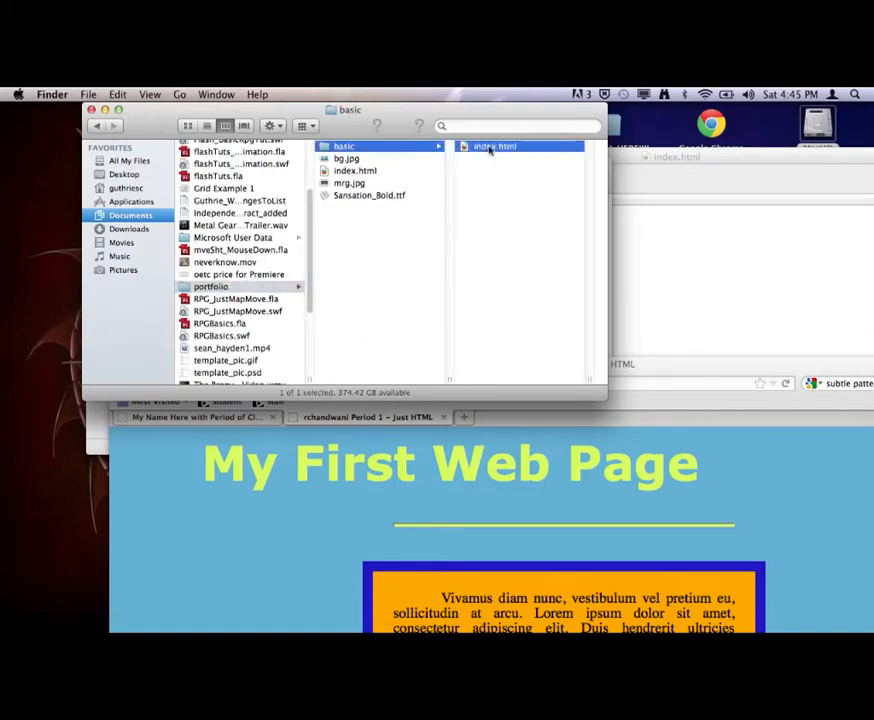
left_click(210, 286)
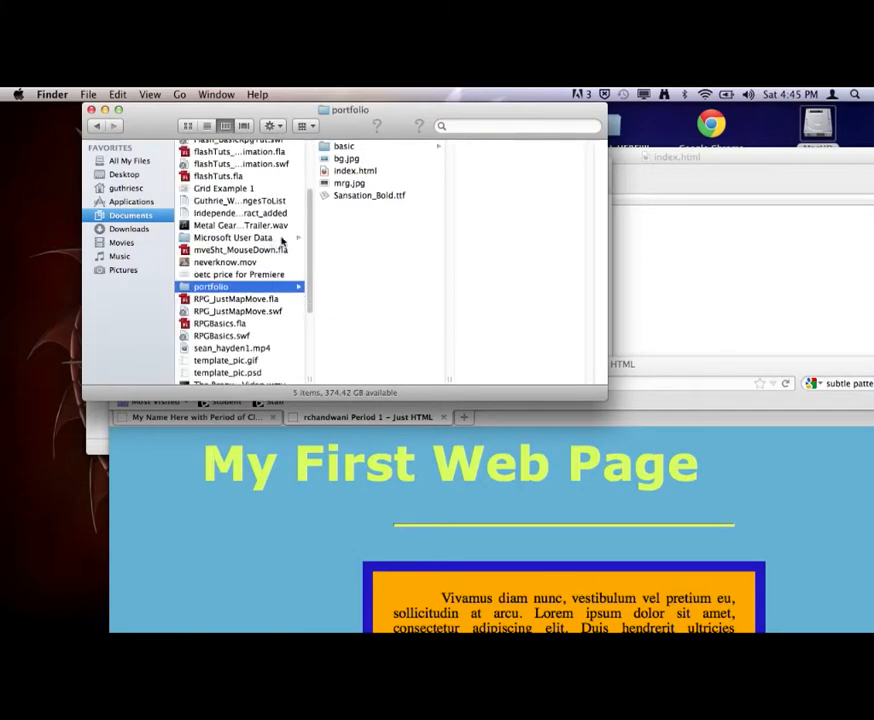
mouse_move(356, 240)
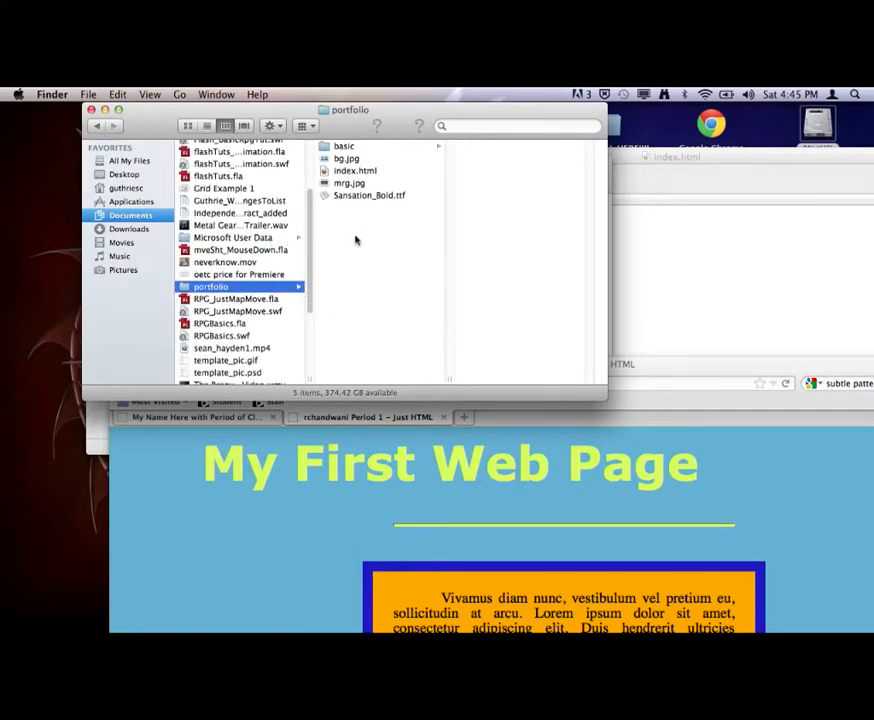
mouse_move(369, 241)
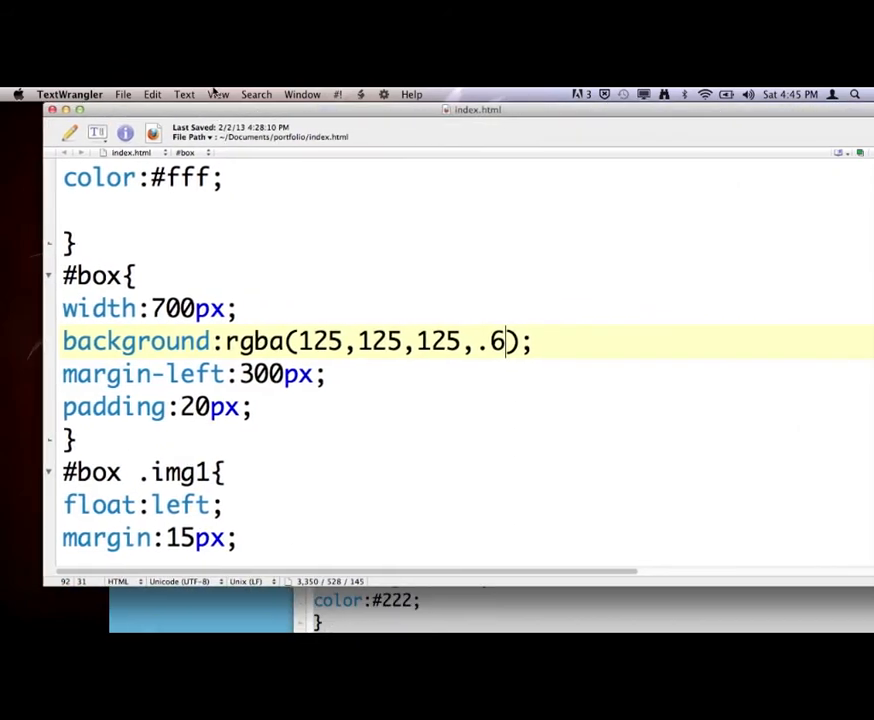
Scroll index.html up to the 'My Class Projects' link list and return to the portfolio tab
scroll("up", 3)
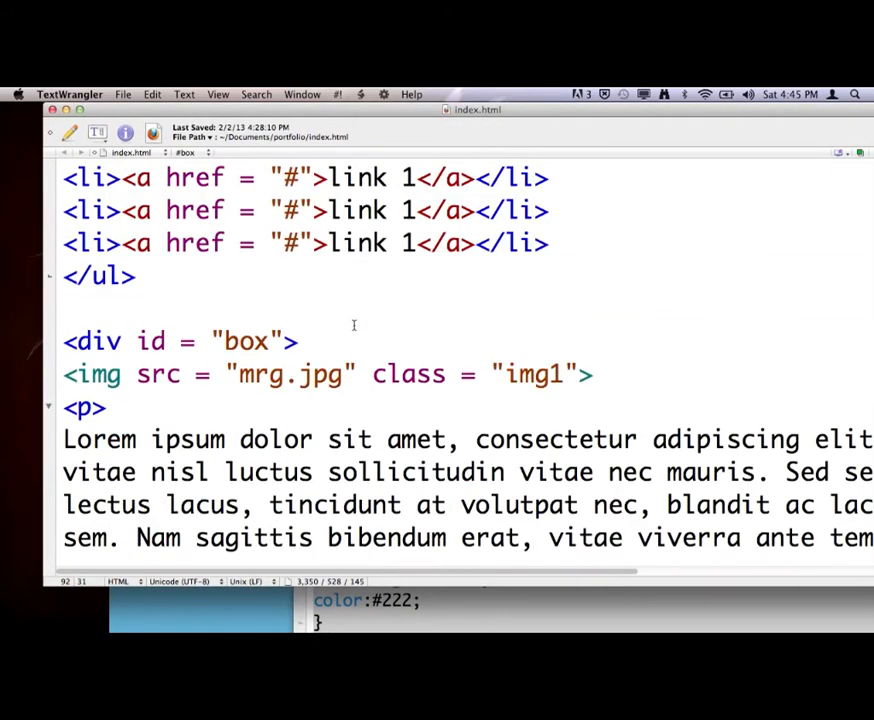
scroll("up", 3)
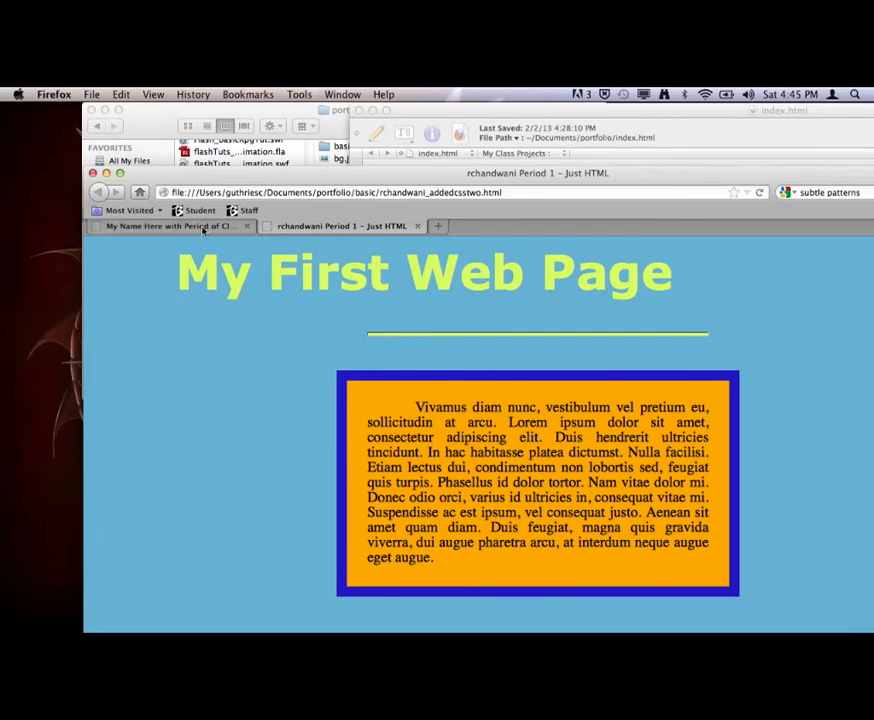
left_click(170, 226)
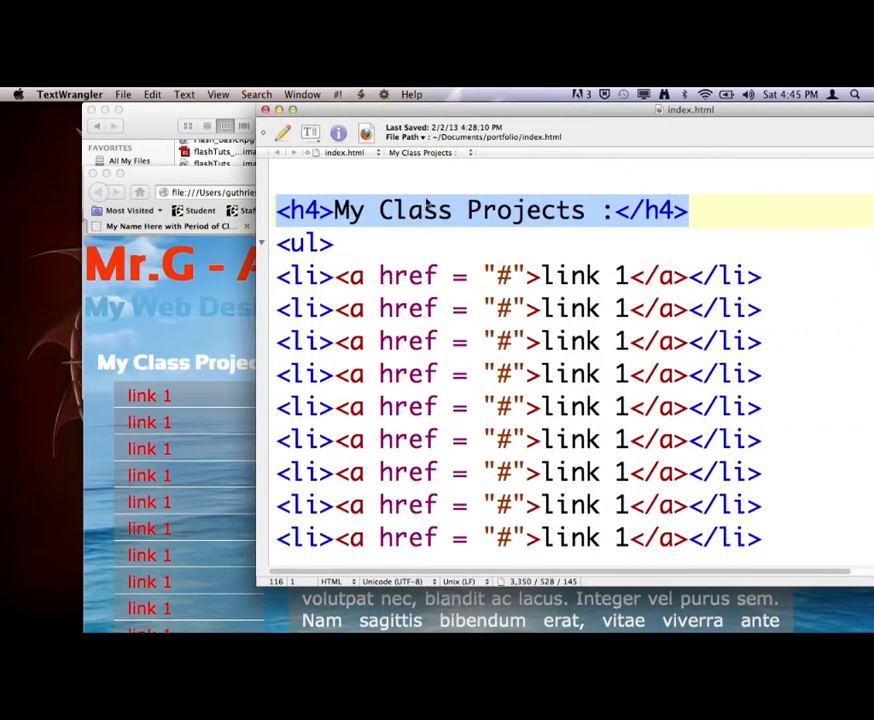
Replace the first link's text 'link 1' with 'basic page'
double_click(585, 276)
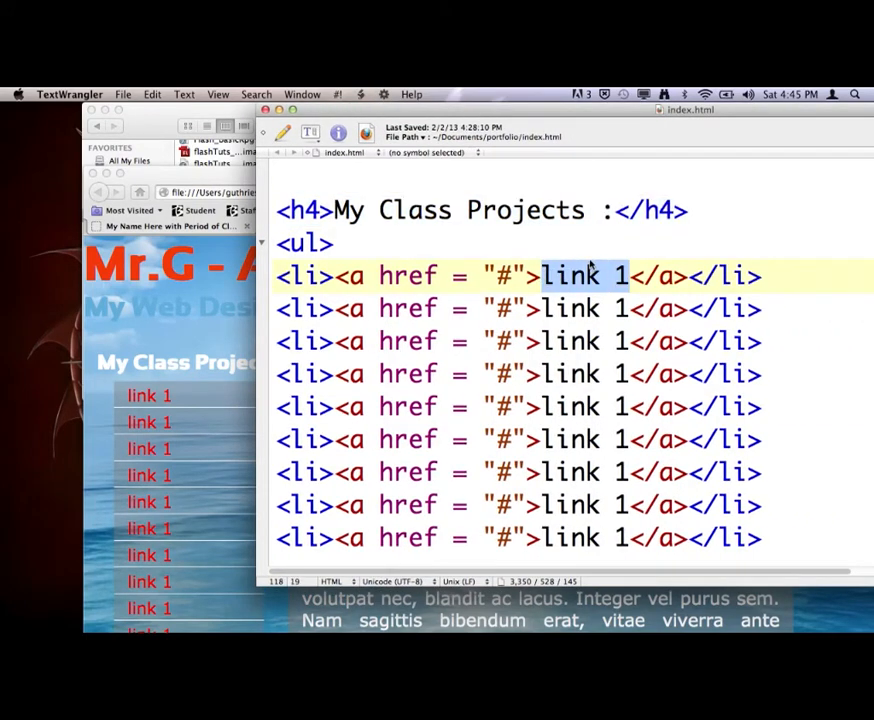
type("b")
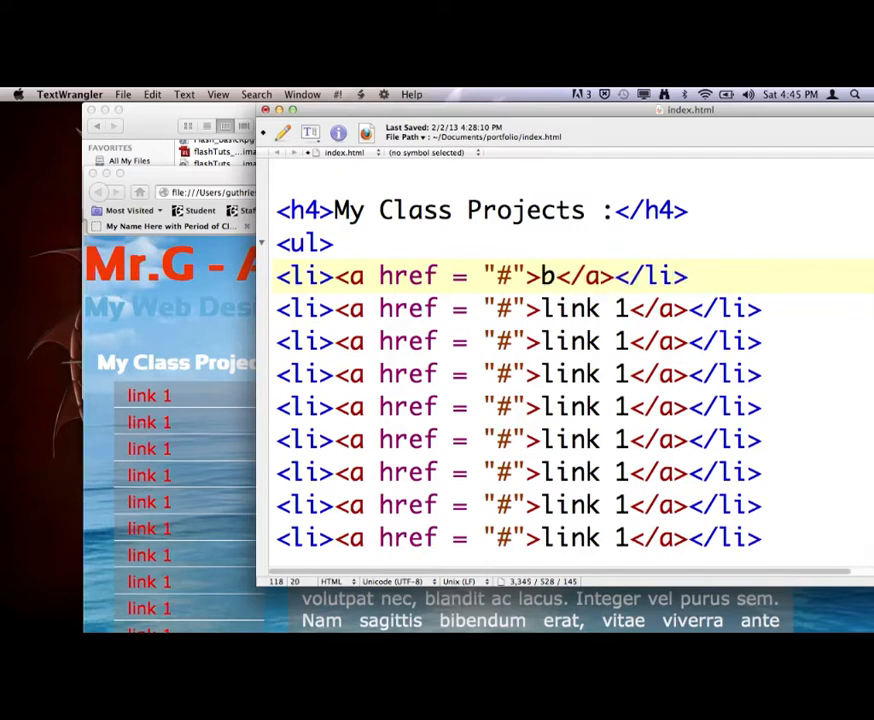
type("asic page")
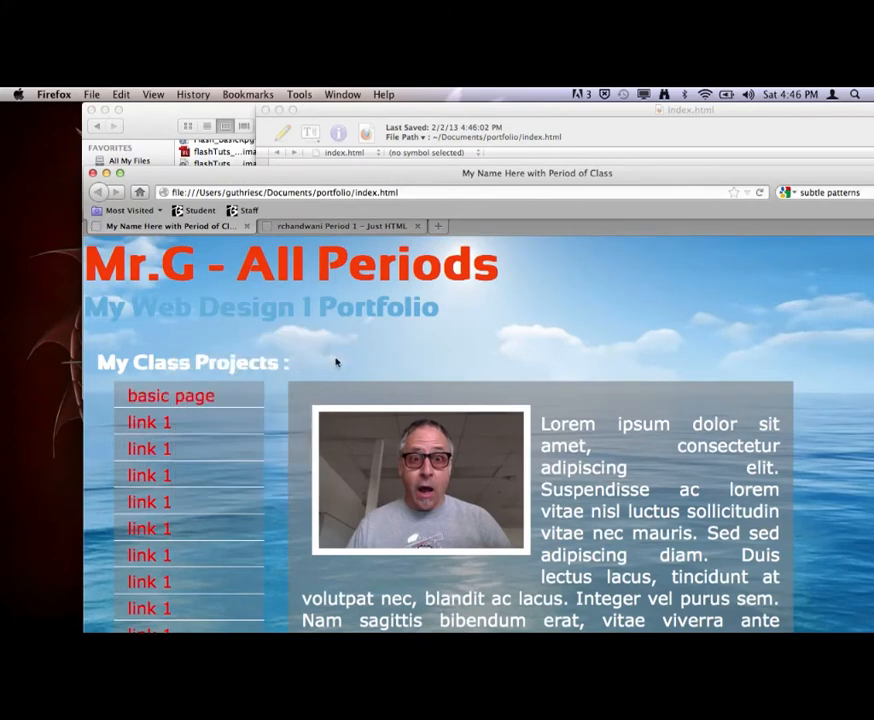
mouse_move(190, 396)
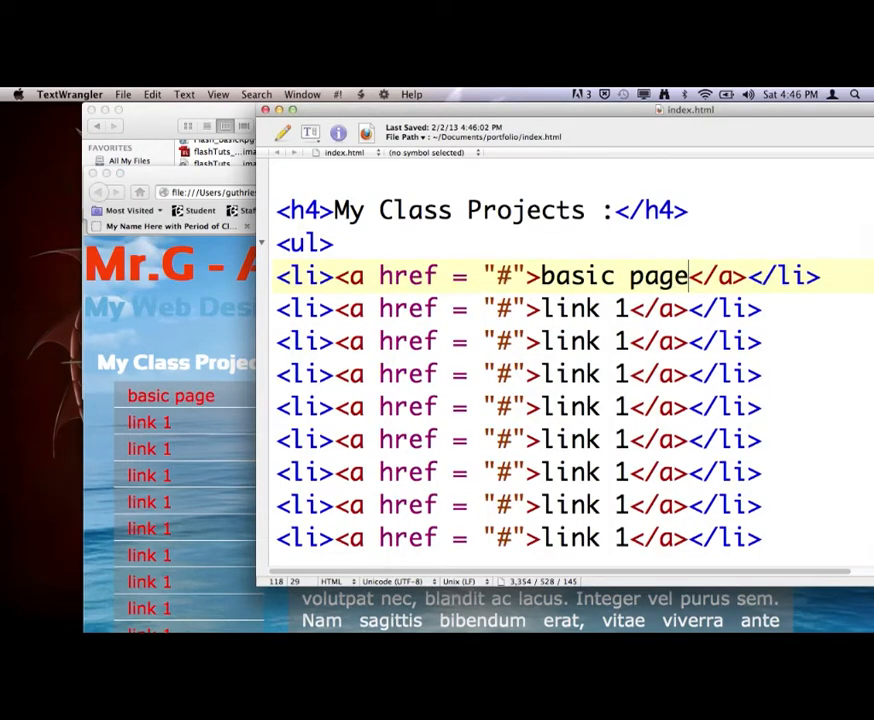
left_click(513, 276)
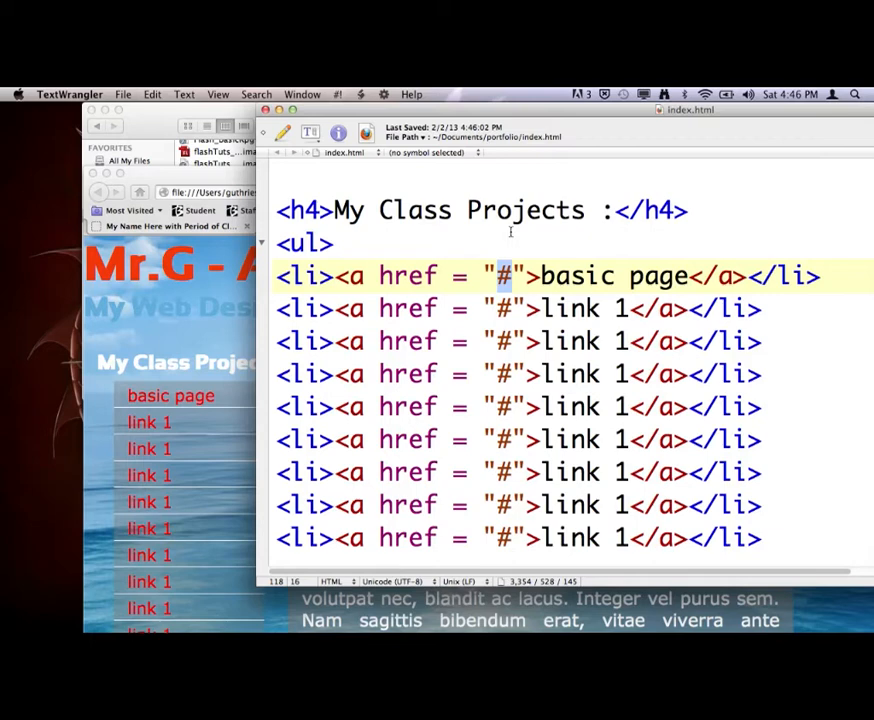
left_click(510, 276)
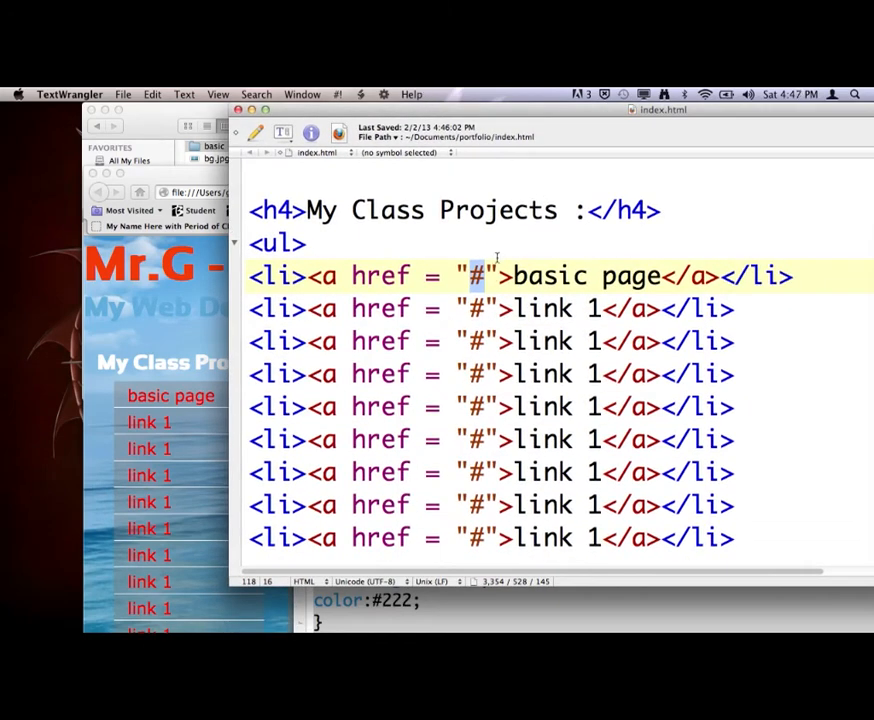
Delete the '#' placeholder from the first link's href and start typing 'basic/'
left_click(487, 276)
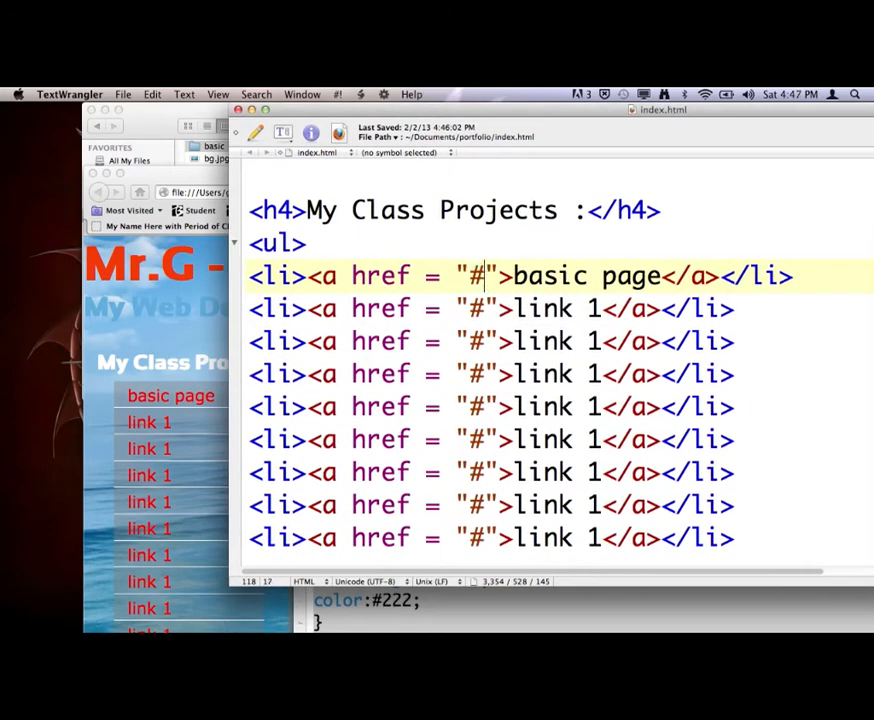
key("backspace")
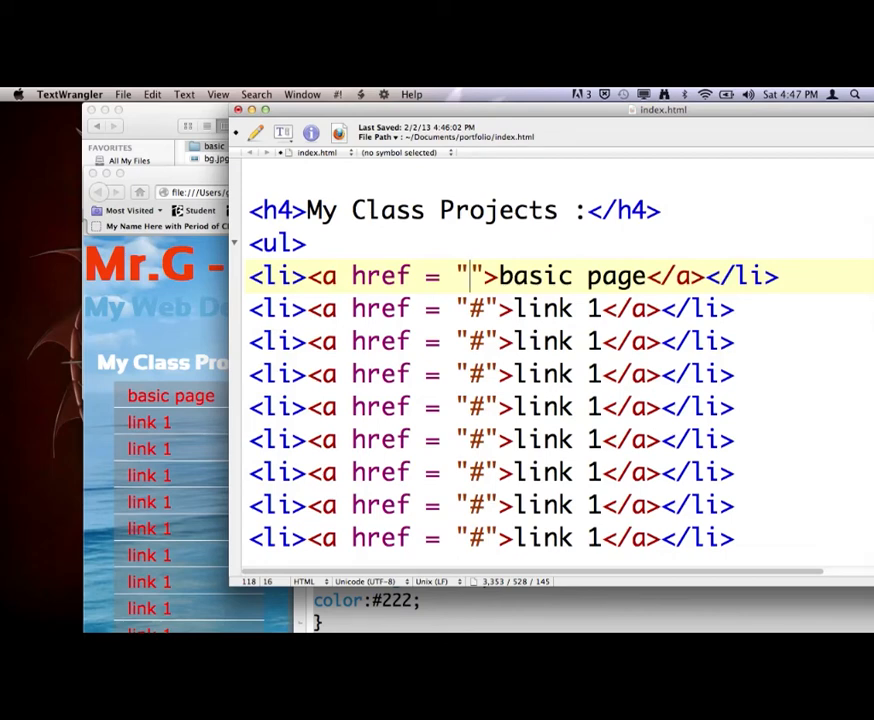
type("basic")
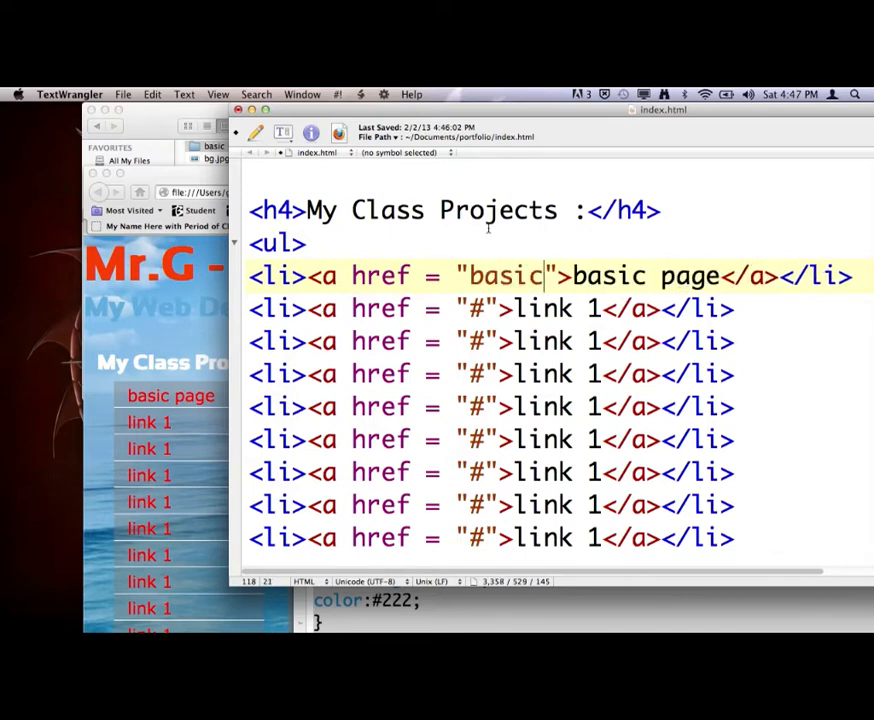
type("/")
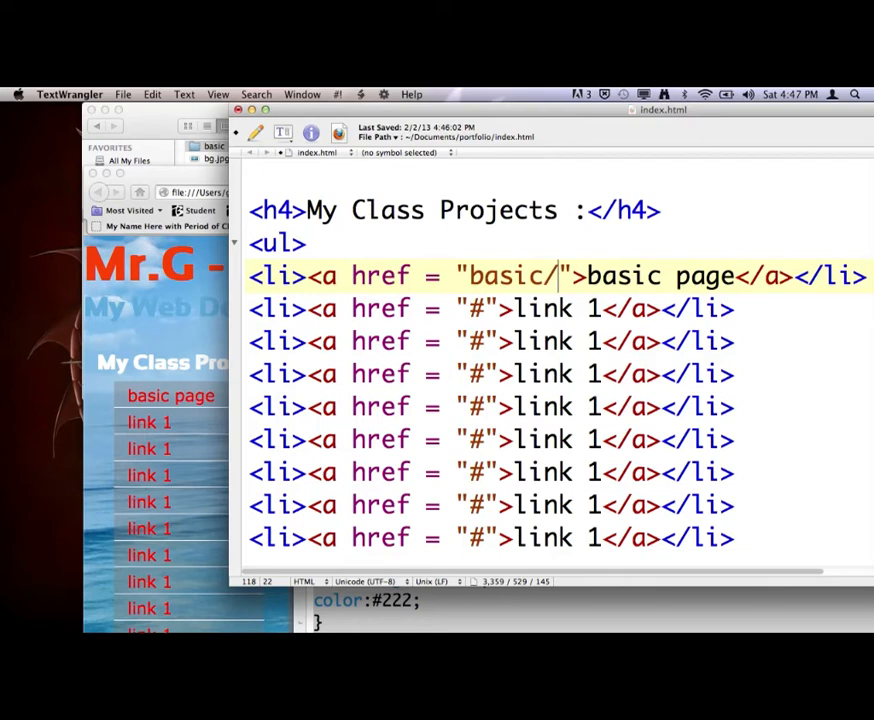
Finish the href as 'basic/index.html' and highlight its folder and file names
type("index")
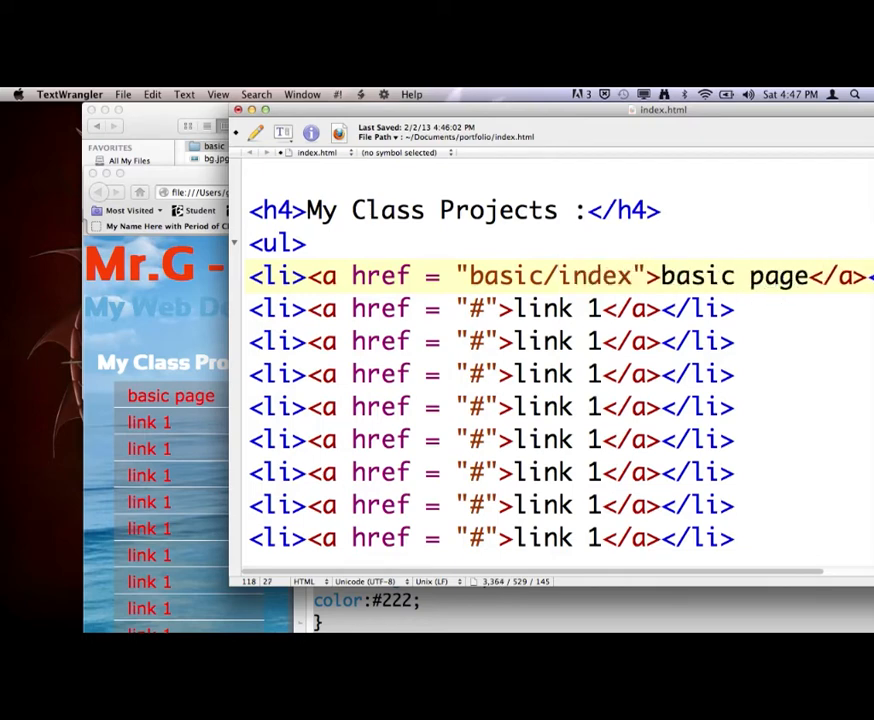
type(".html")
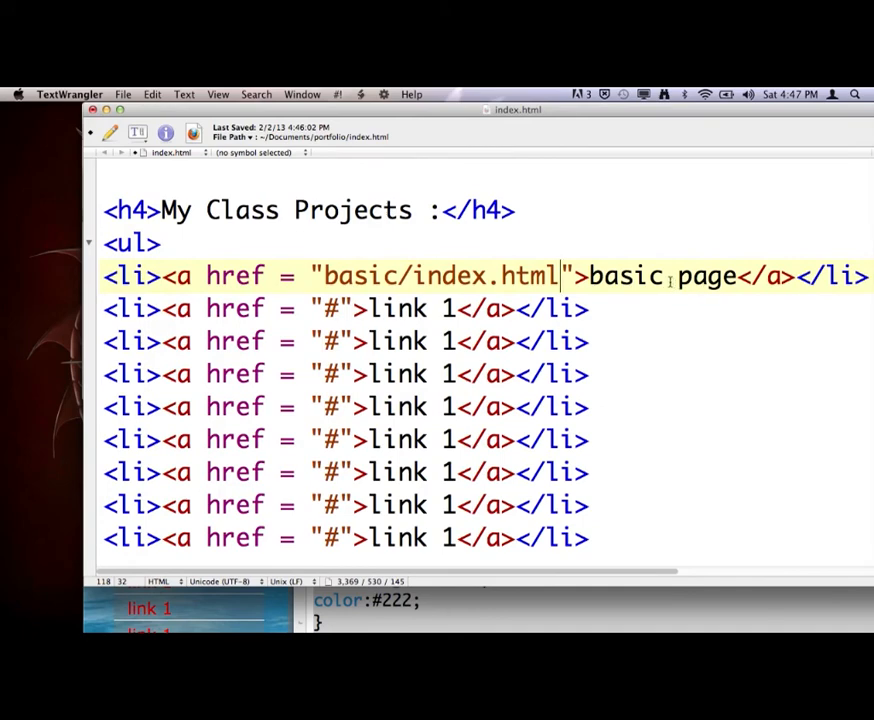
double_click(360, 276)
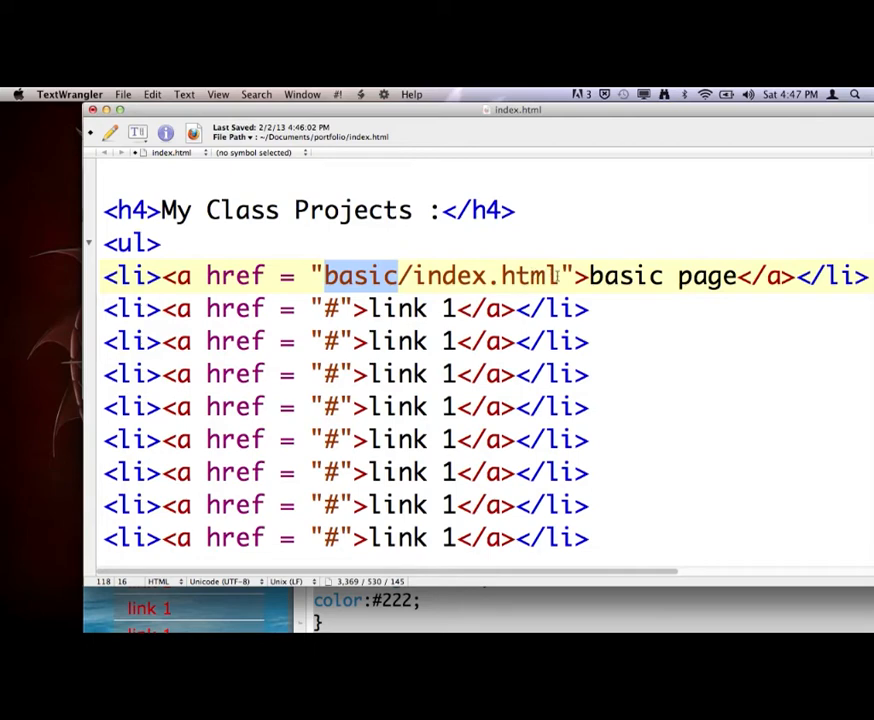
double_click(485, 275)
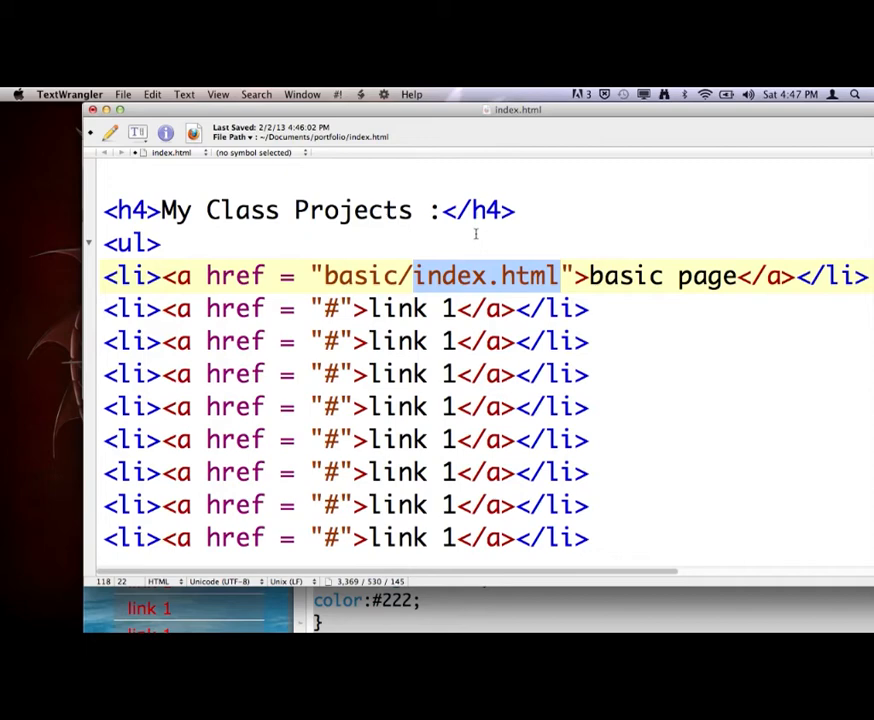
mouse_move(567, 282)
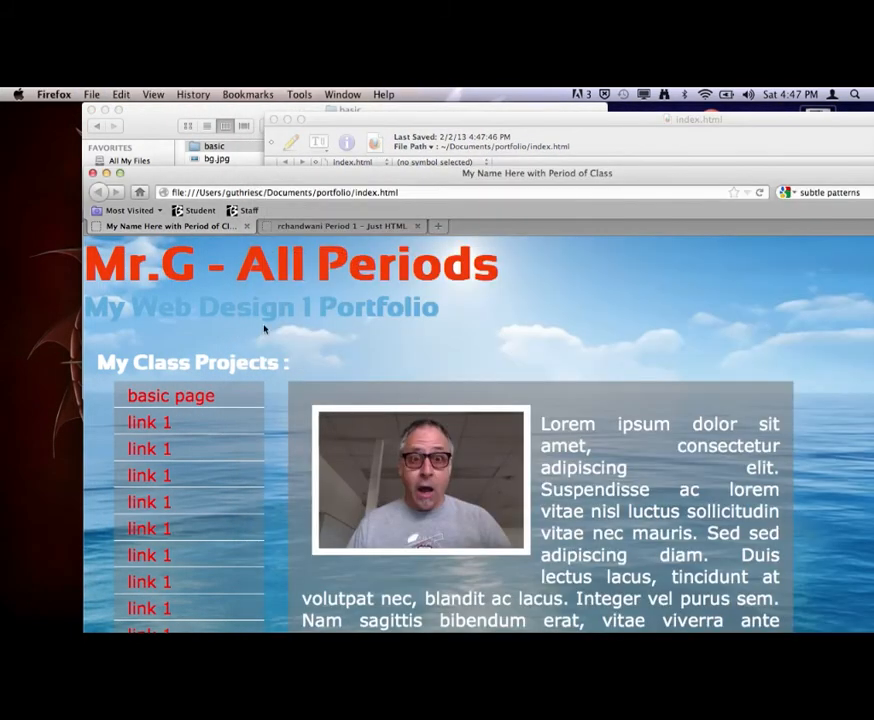
mouse_move(519, 350)
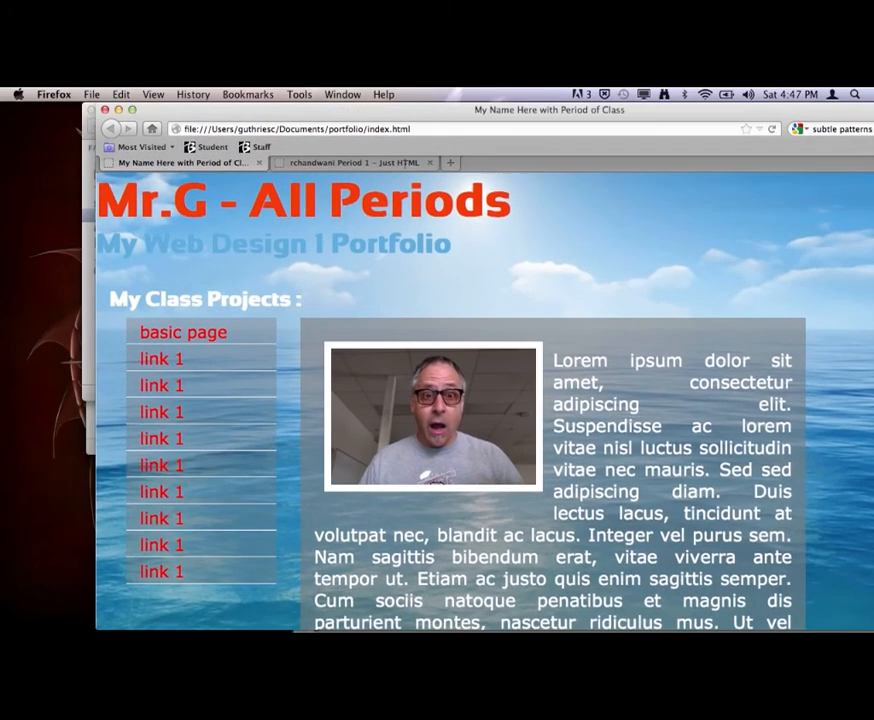
Follow the 'basic page' sidebar link in Firefox to confirm it opens My First Web Page
left_click(182, 331)
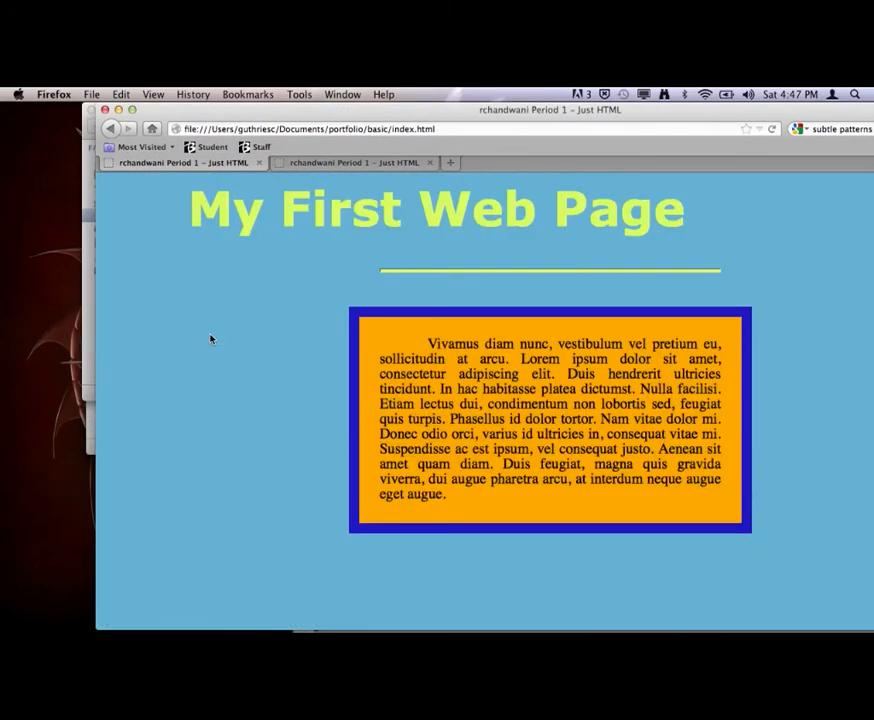
mouse_move(237, 334)
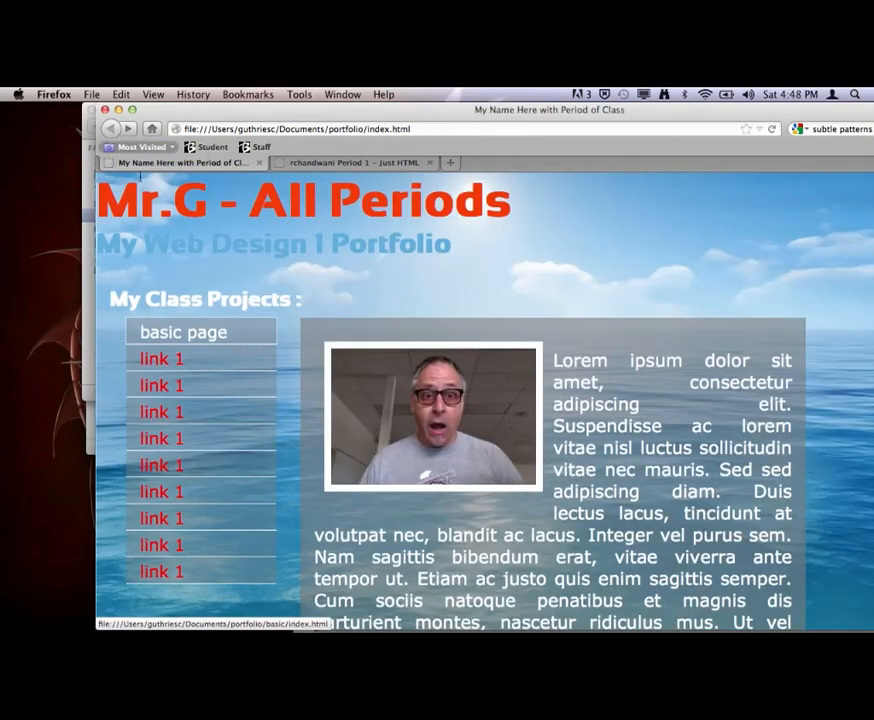
left_click(182, 331)
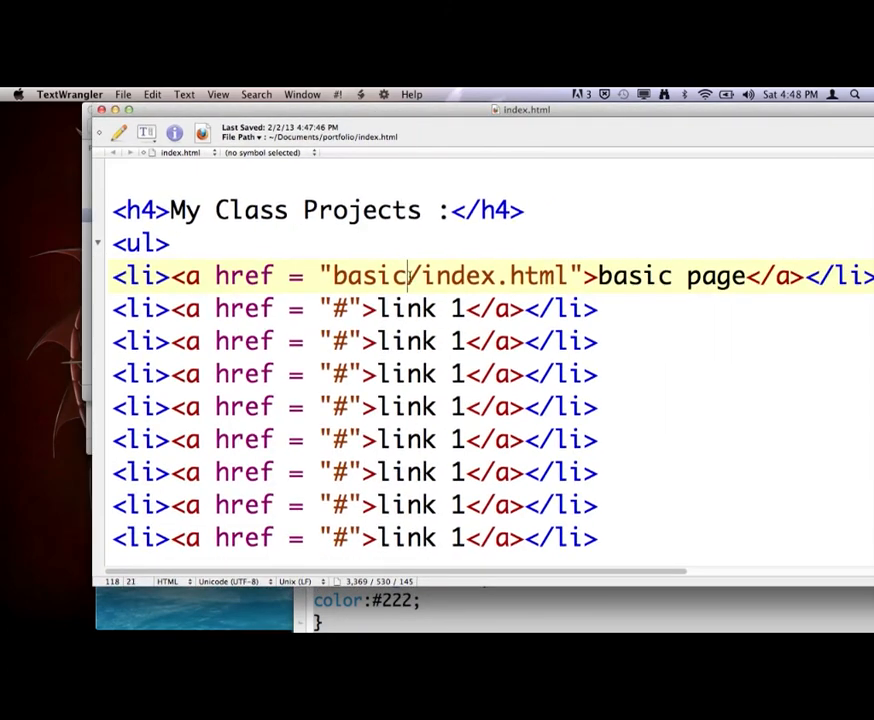
double_click(370, 276)
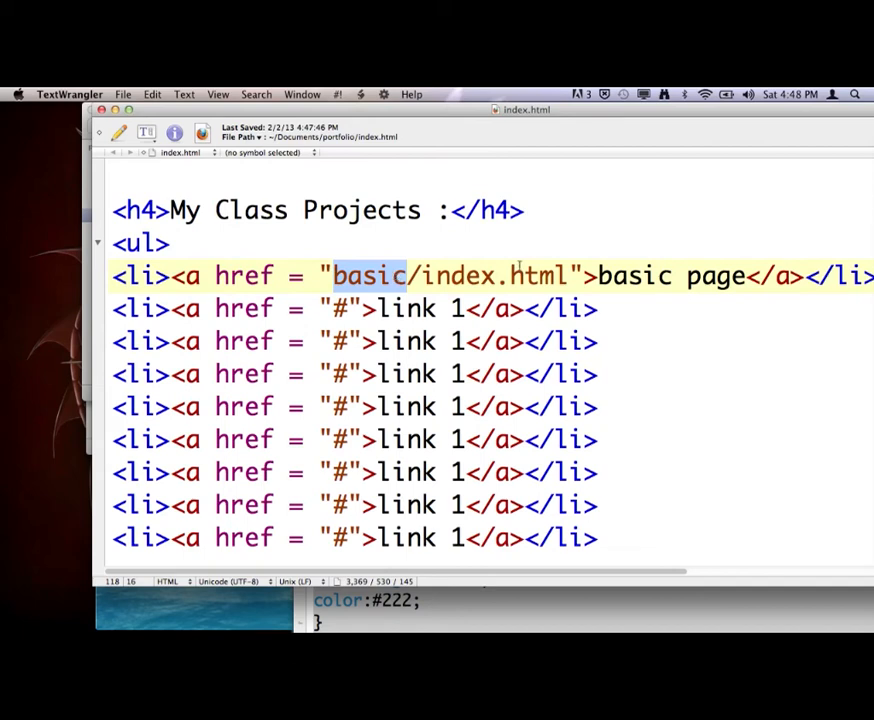
double_click(538, 276)
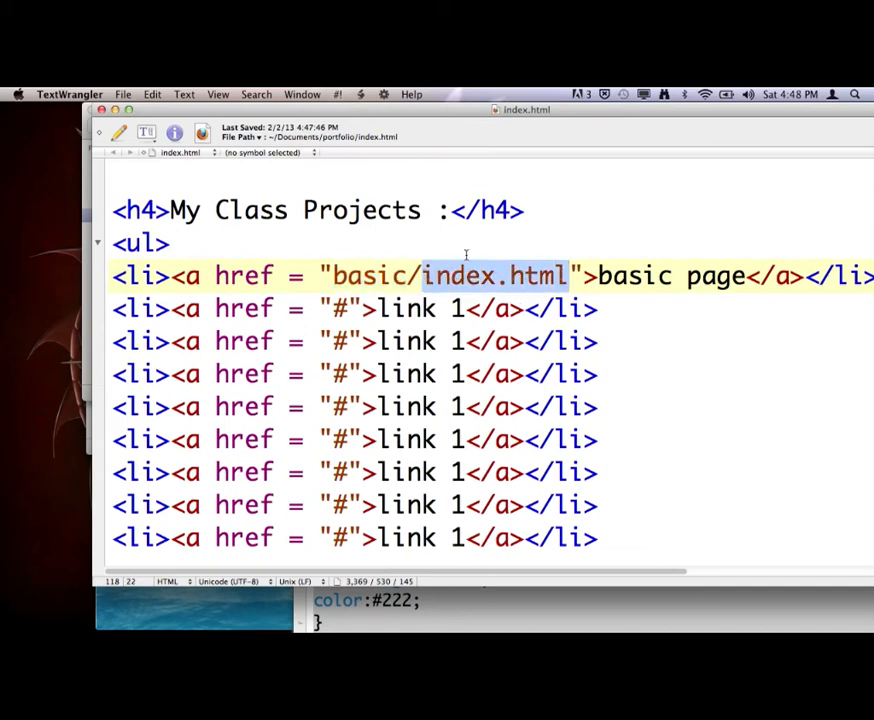
left_click(170, 242)
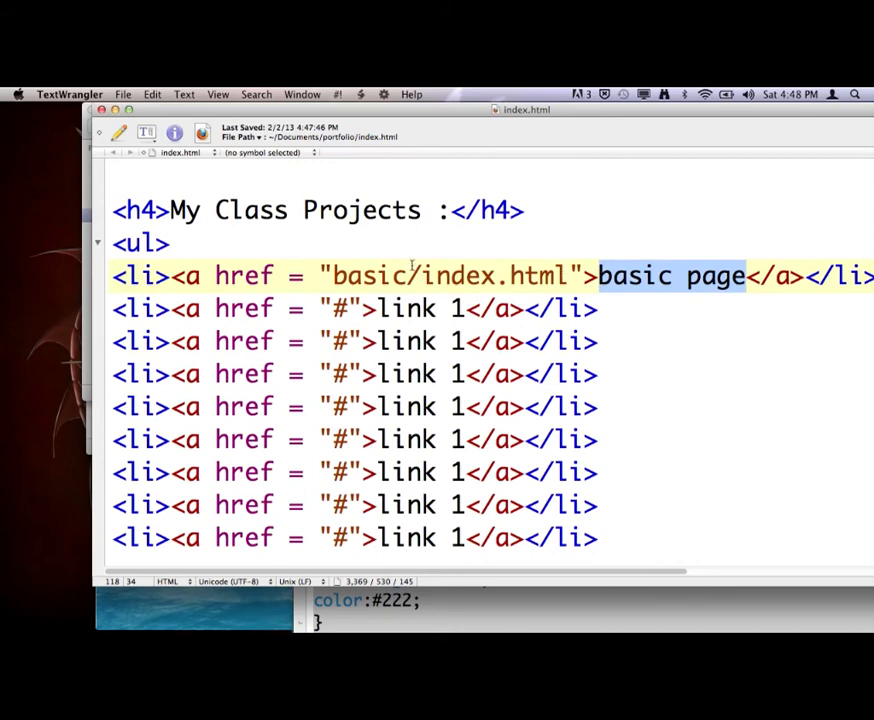
left_click(410, 276)
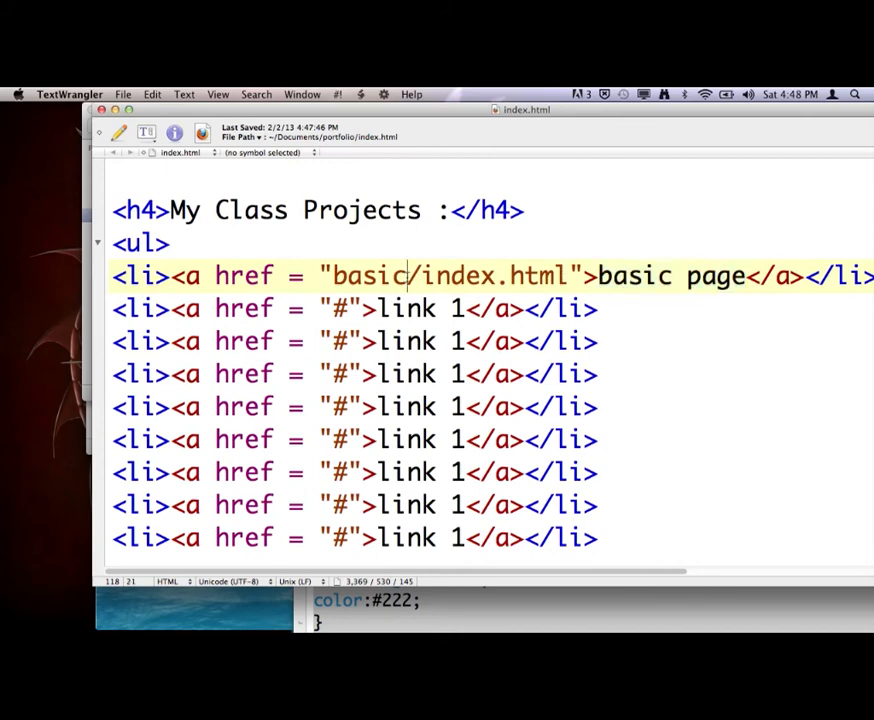
double_click(366, 276)
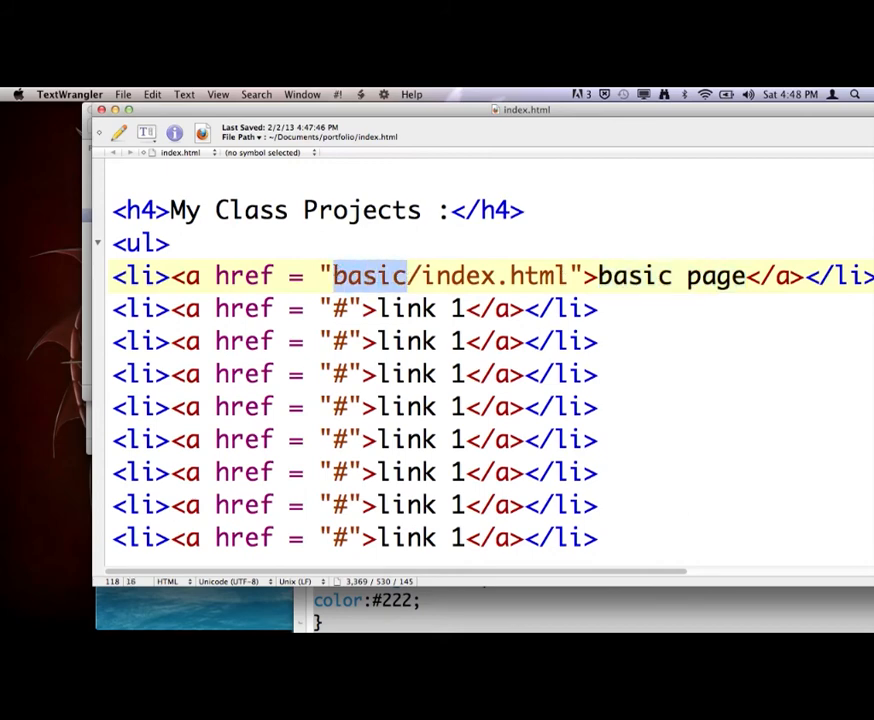